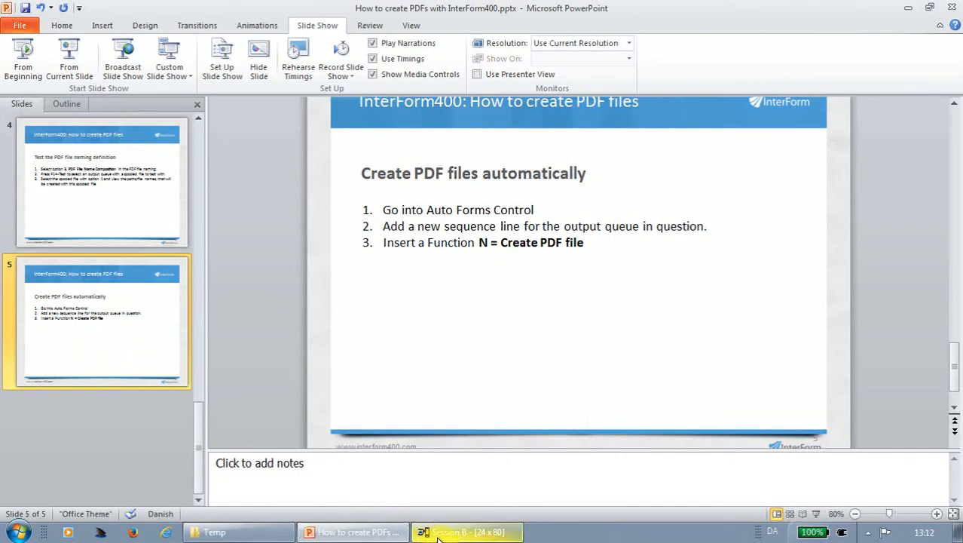
Step: Prompt the APF3812/MRGSPLFPDF merge-to-PDF command in the terminal session
click(466, 530)
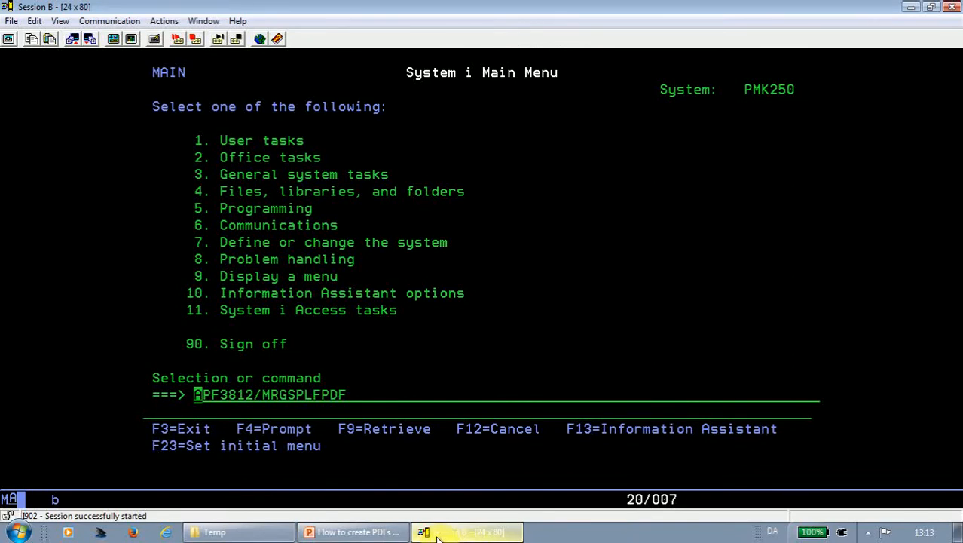
key(Enter)
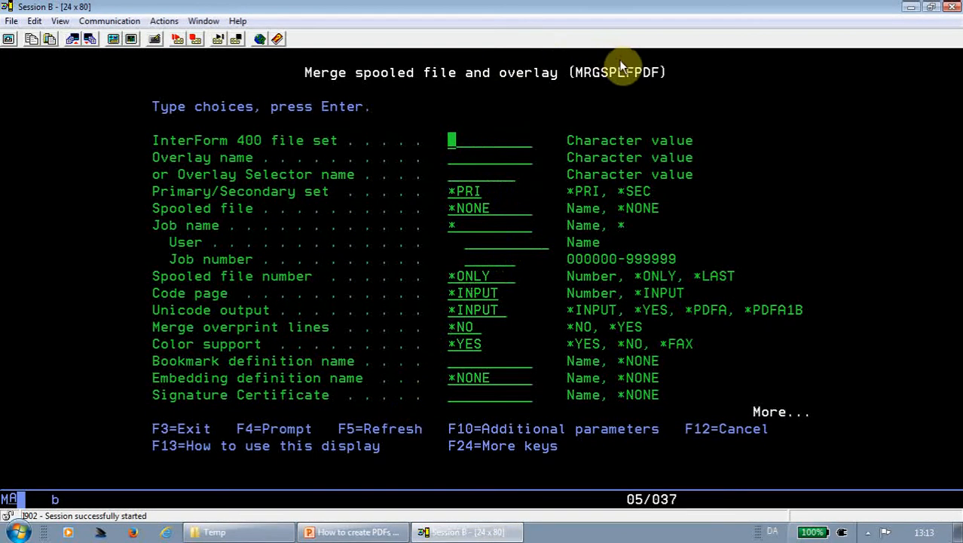
mouse_move(455, 224)
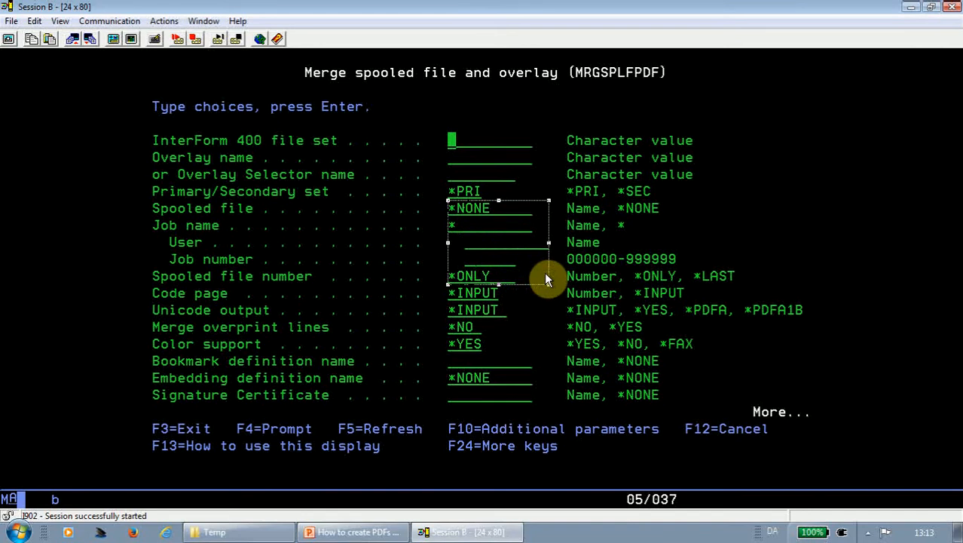
mouse_move(479, 175)
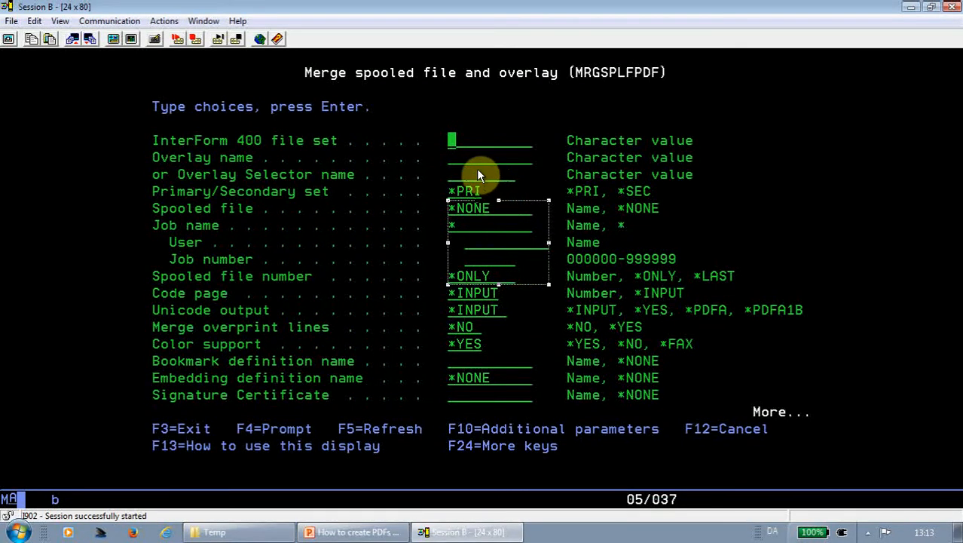
mouse_move(458, 148)
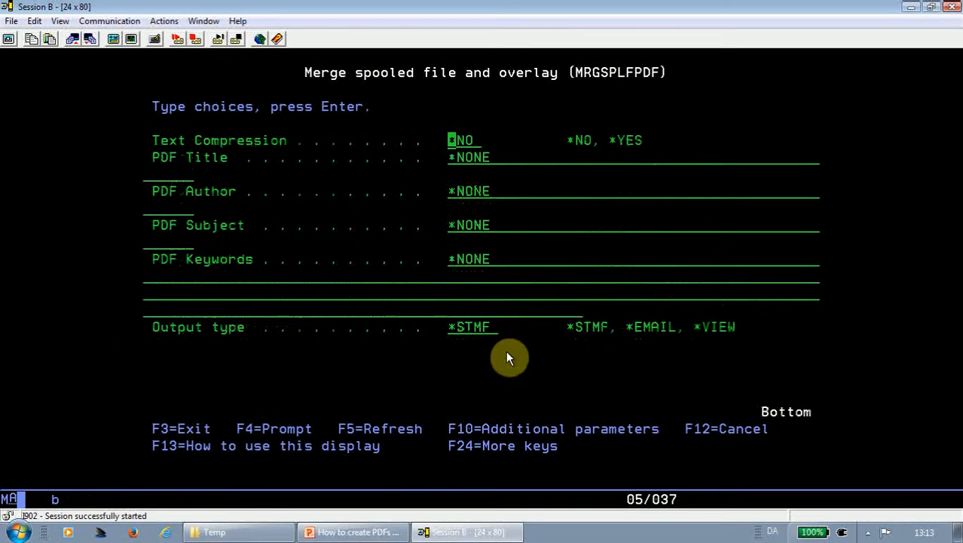
mouse_move(181, 341)
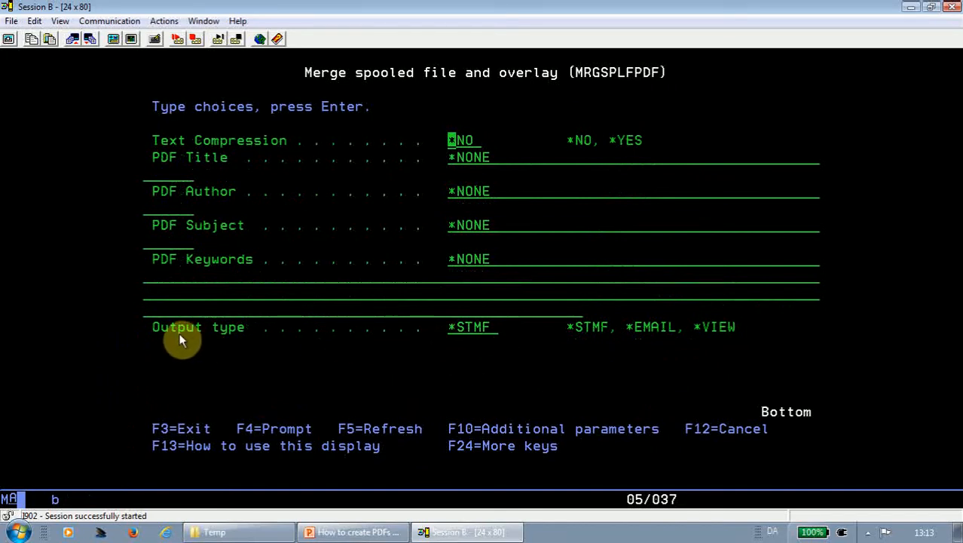
mouse_move(469, 337)
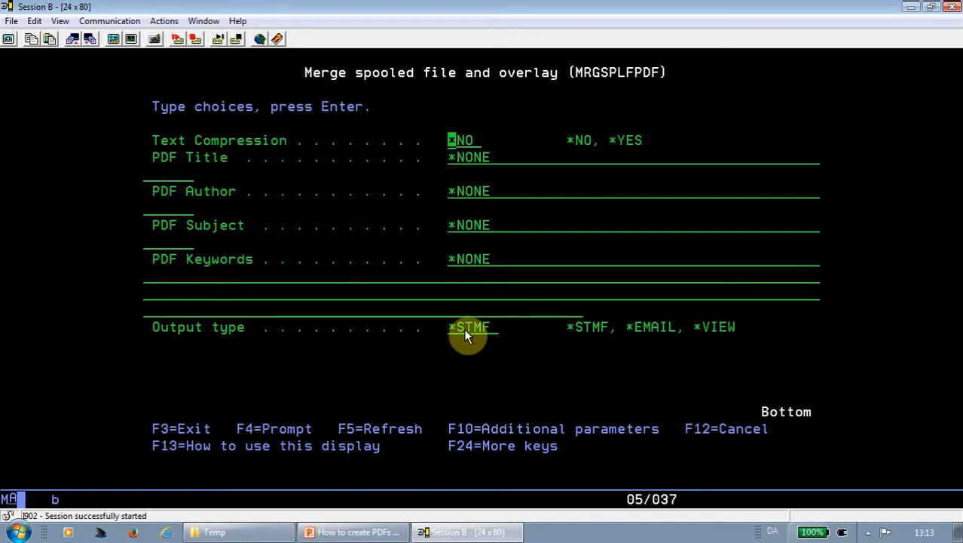
mouse_move(651, 337)
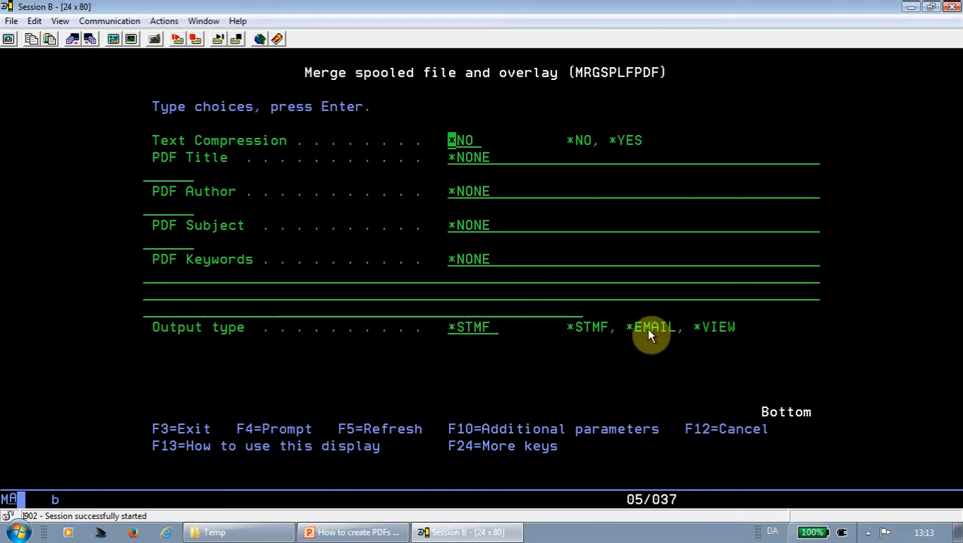
mouse_move(691, 337)
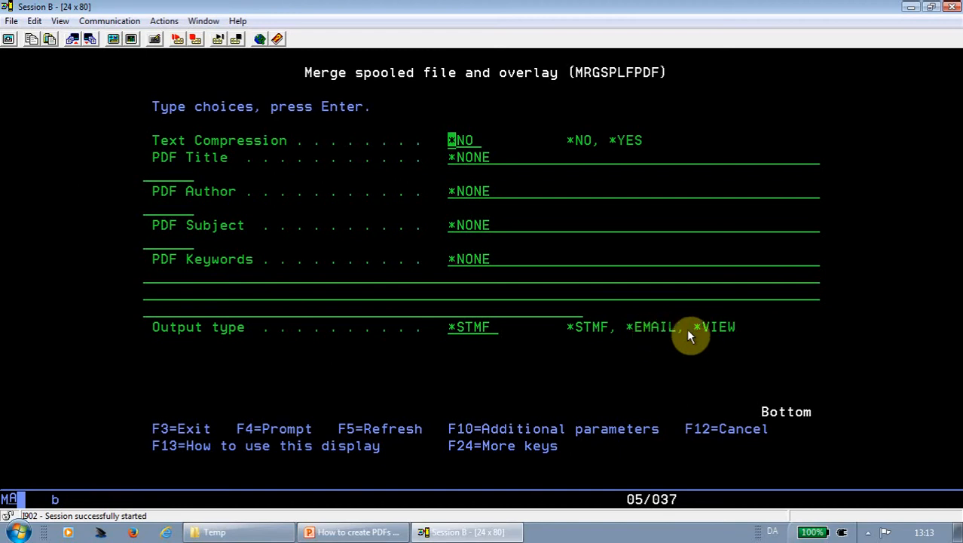
mouse_move(702, 337)
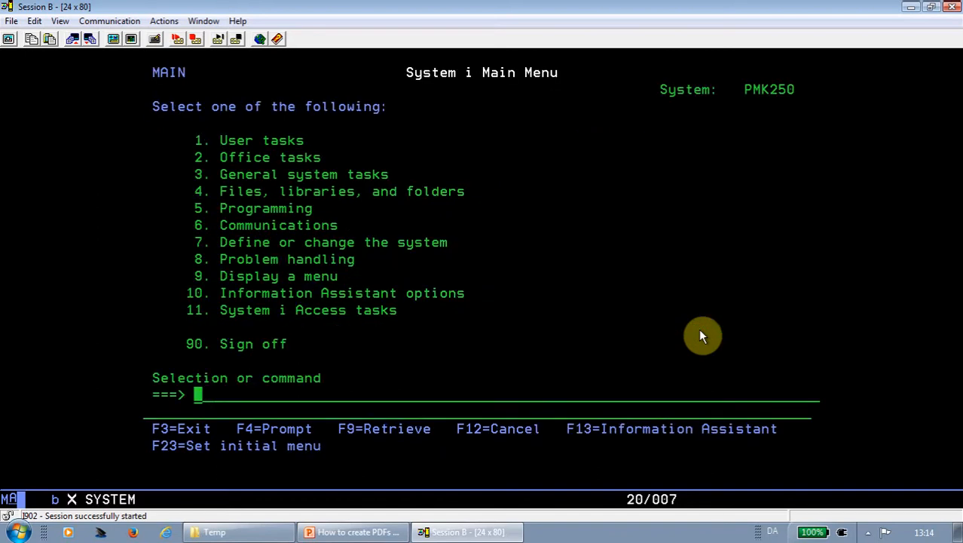
Step: Go through apf3812/apfmenu, Auto Forms Control (5) and Finish Definitions (4) to list DEMO_PDF
text(pf3812/apfmenu)
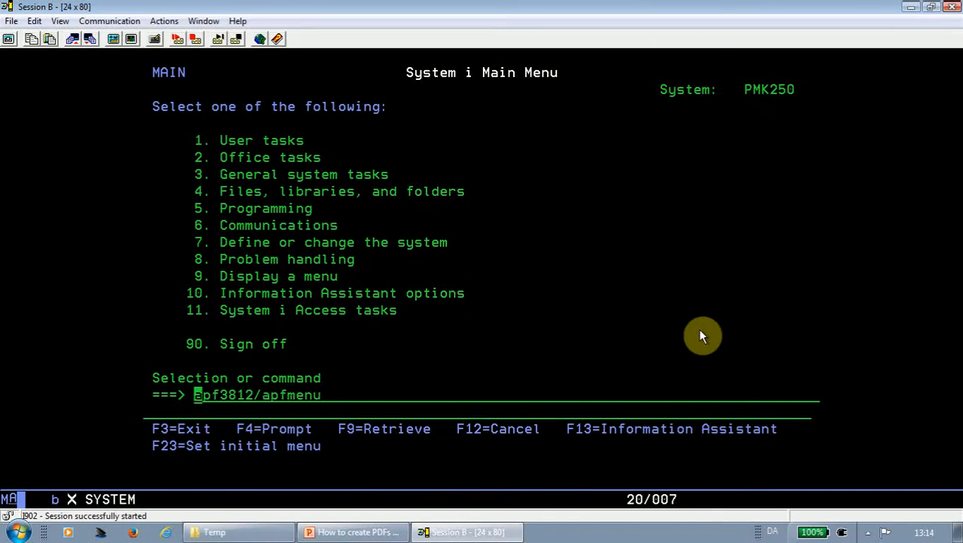
key(Enter)
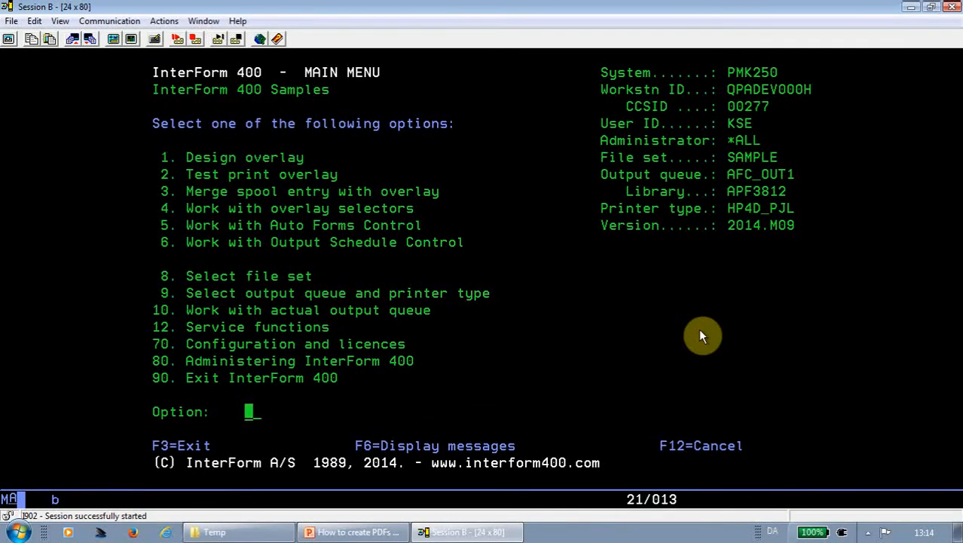
text(5)
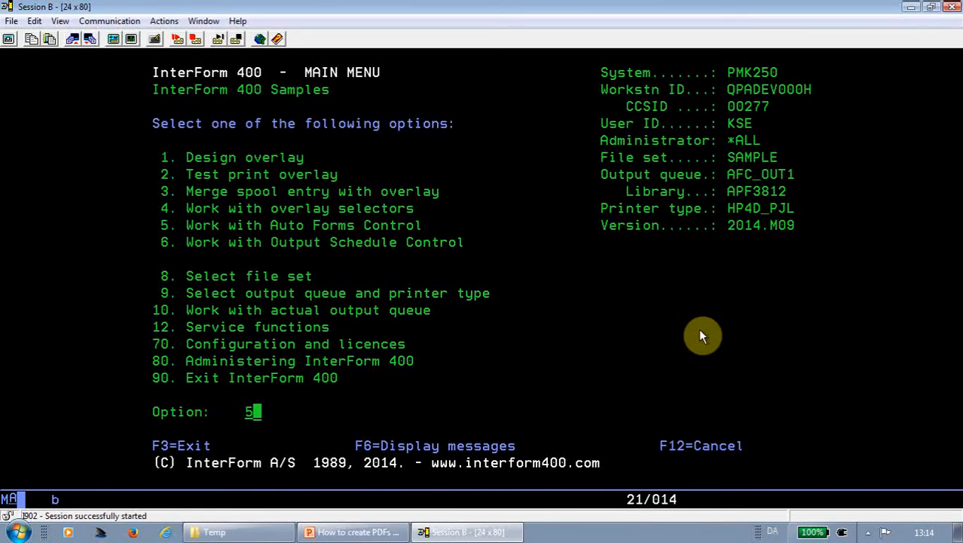
key(Enter)
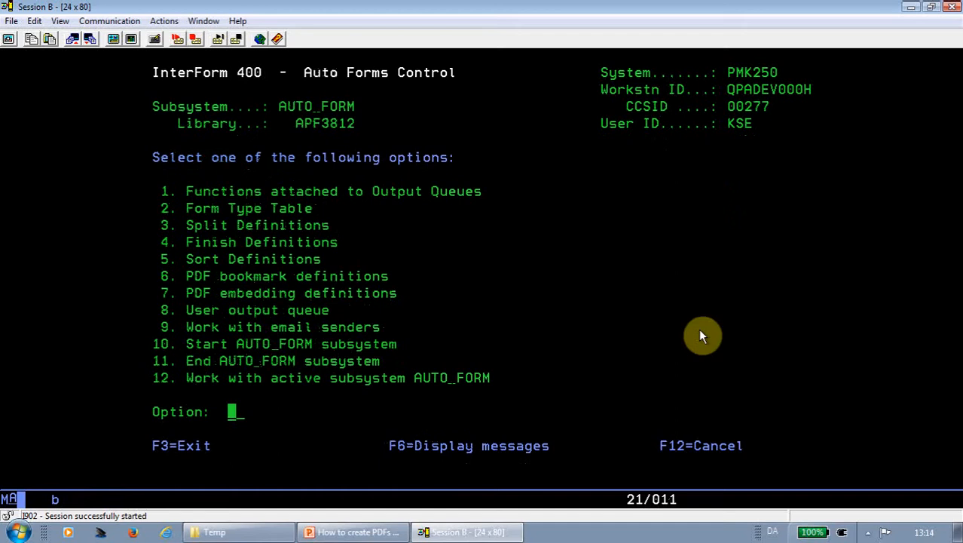
text(4)
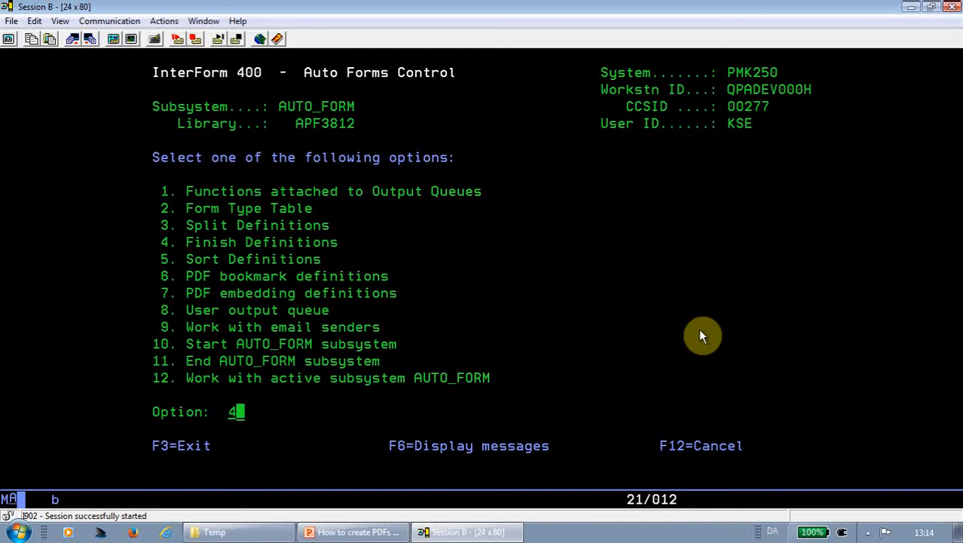
key(enter)
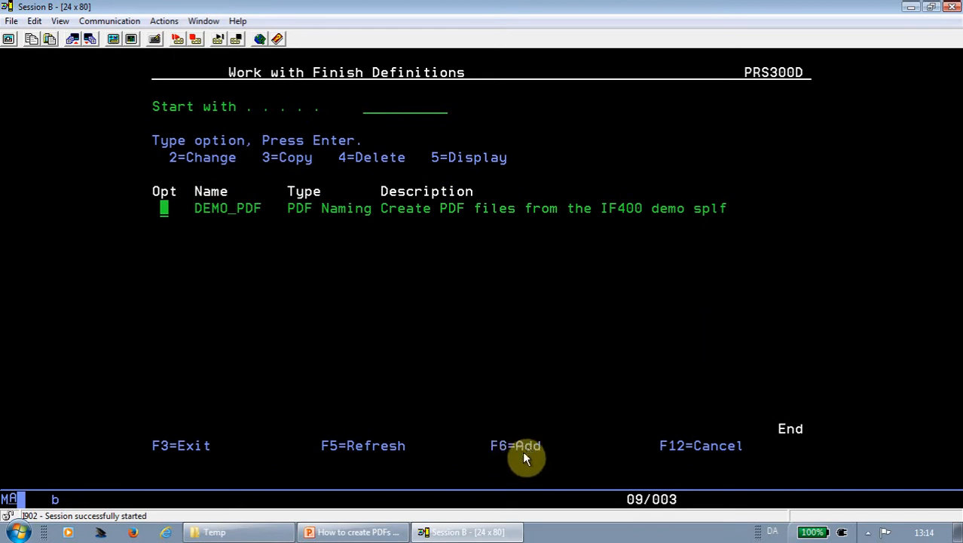
mouse_move(449, 398)
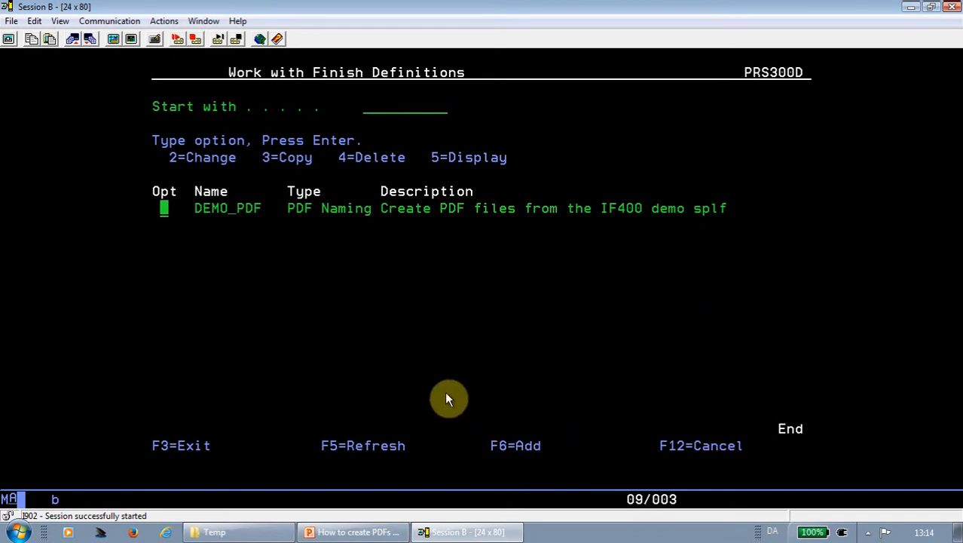
mouse_move(263, 318)
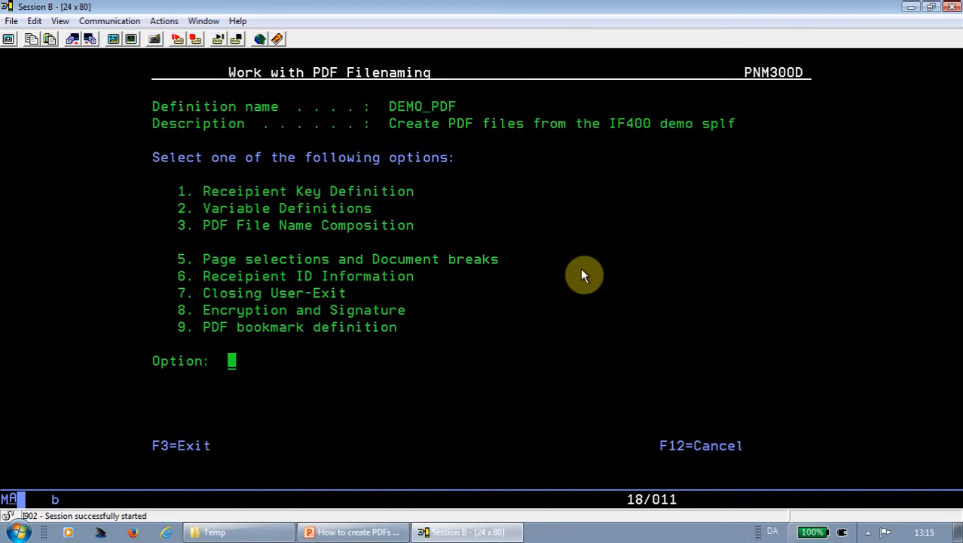
text(1)
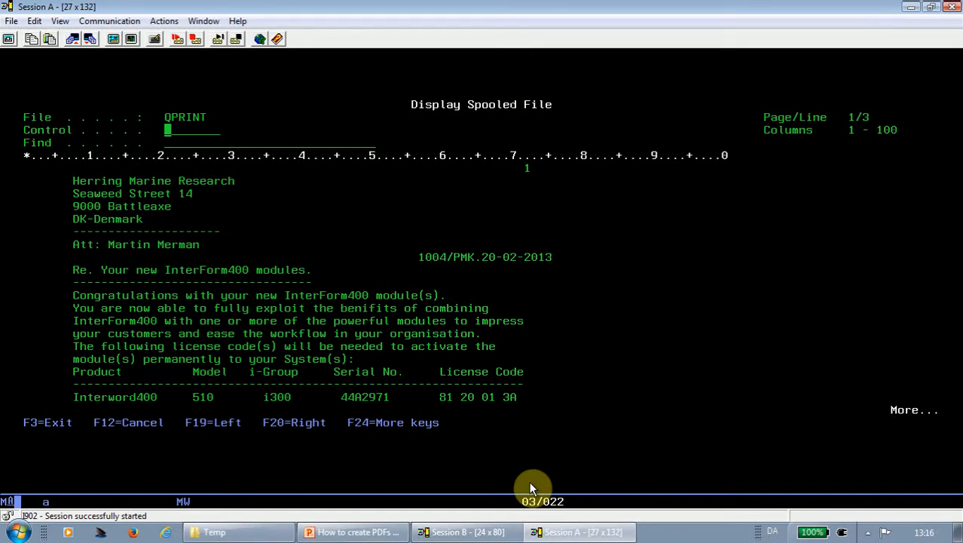
mouse_move(637, 384)
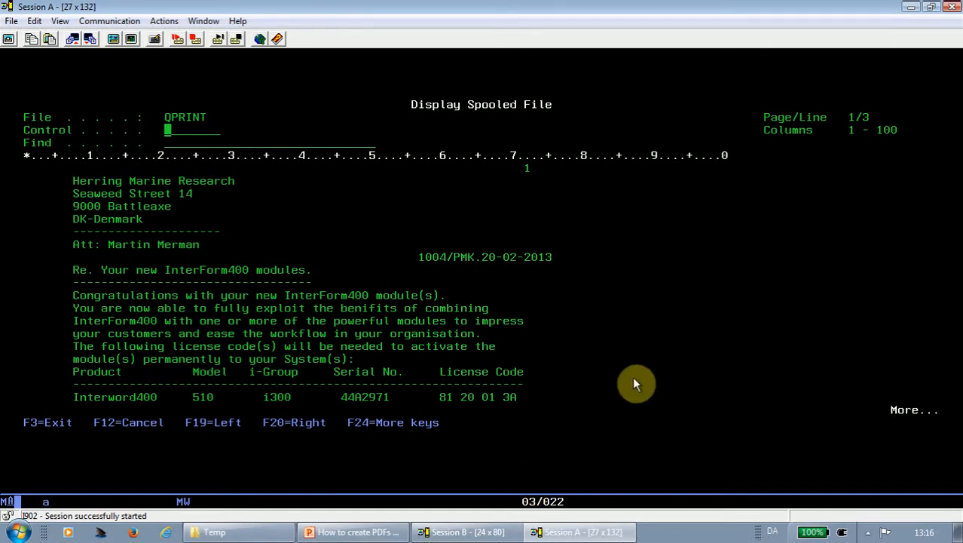
mouse_move(435, 263)
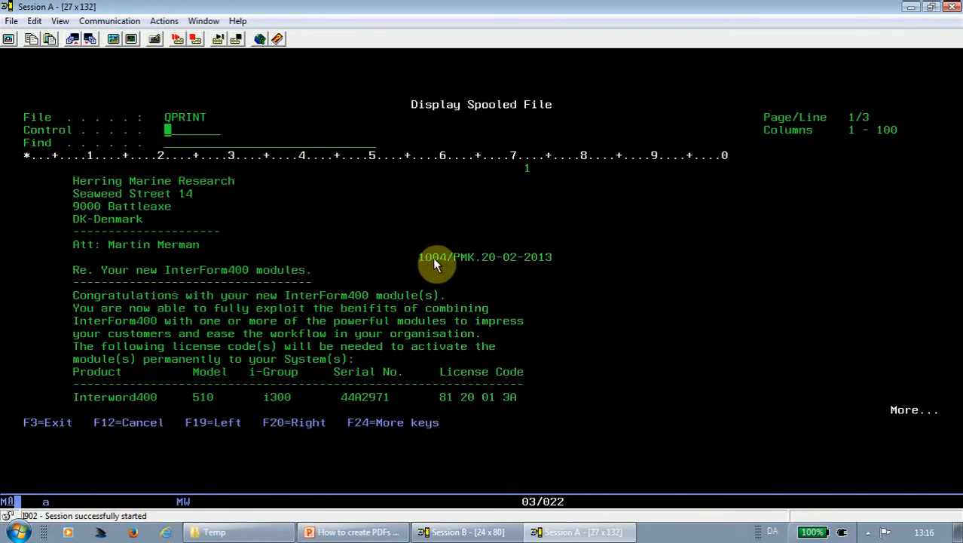
Step: Move the QPRINT spooled letter down one line with +1 in the Control field
text(+1)
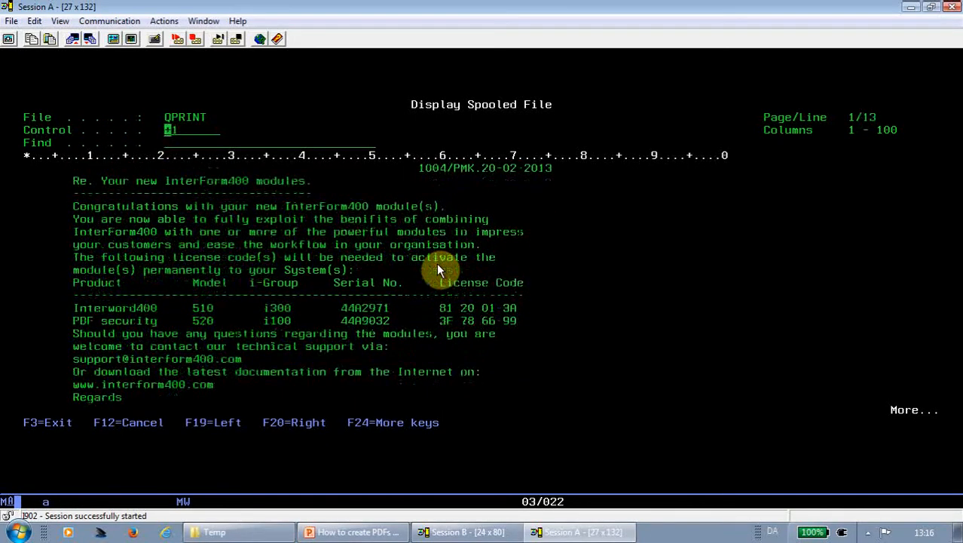
mouse_move(766, 166)
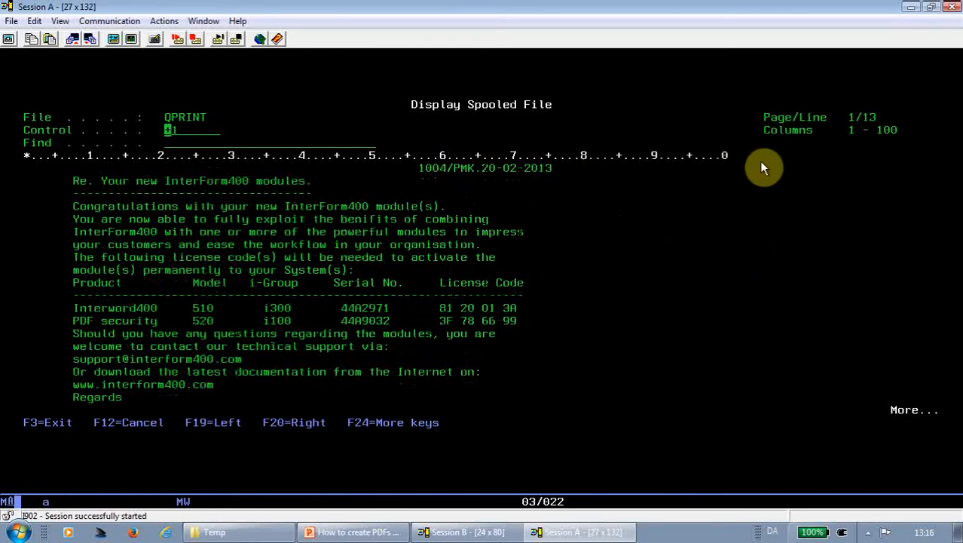
mouse_move(555, 154)
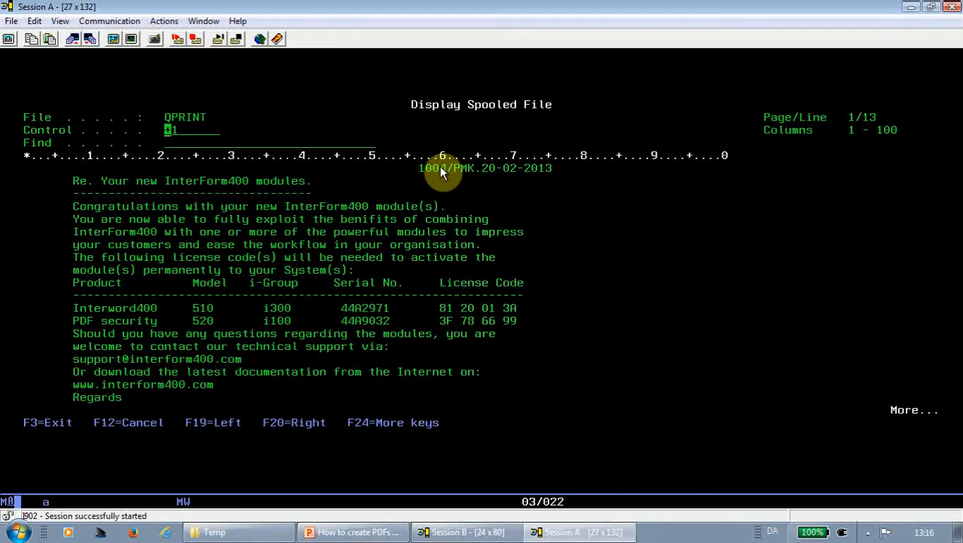
mouse_move(483, 446)
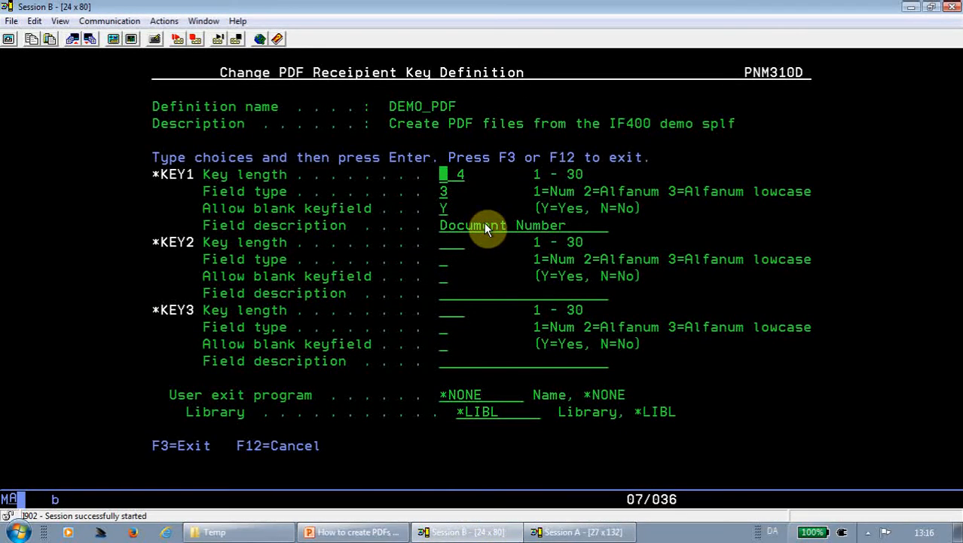
mouse_move(308, 179)
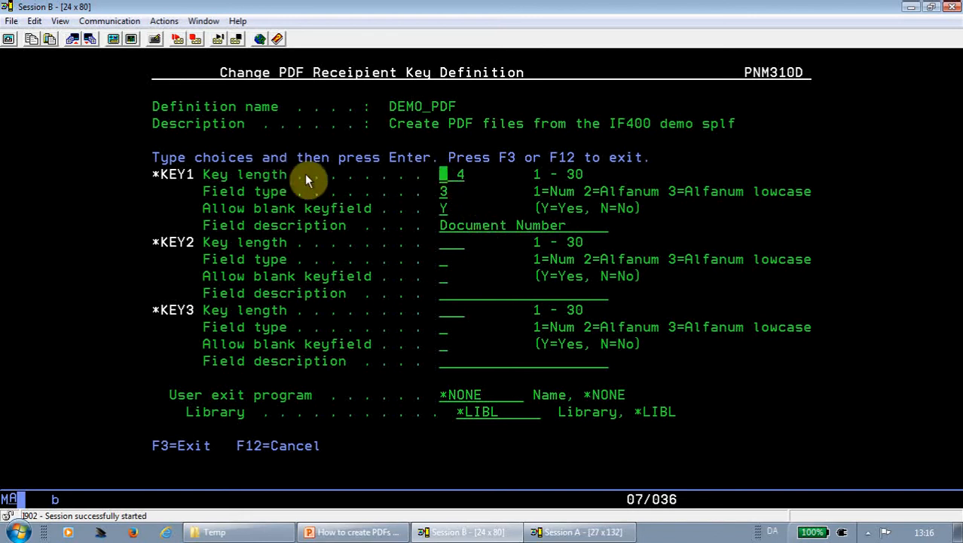
mouse_move(594, 303)
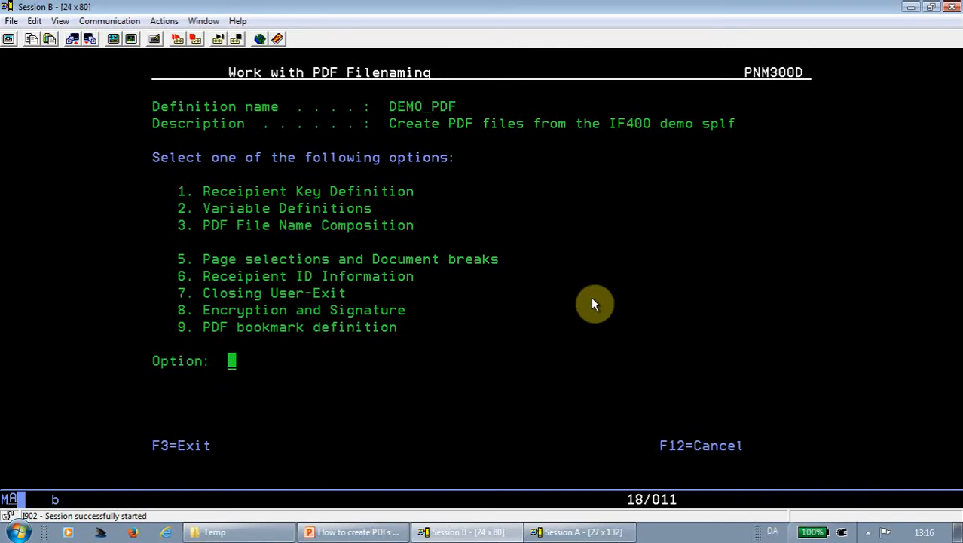
Step: Choose option 2 Variable Definitions for the DEMO_PDF naming definition
text(2)
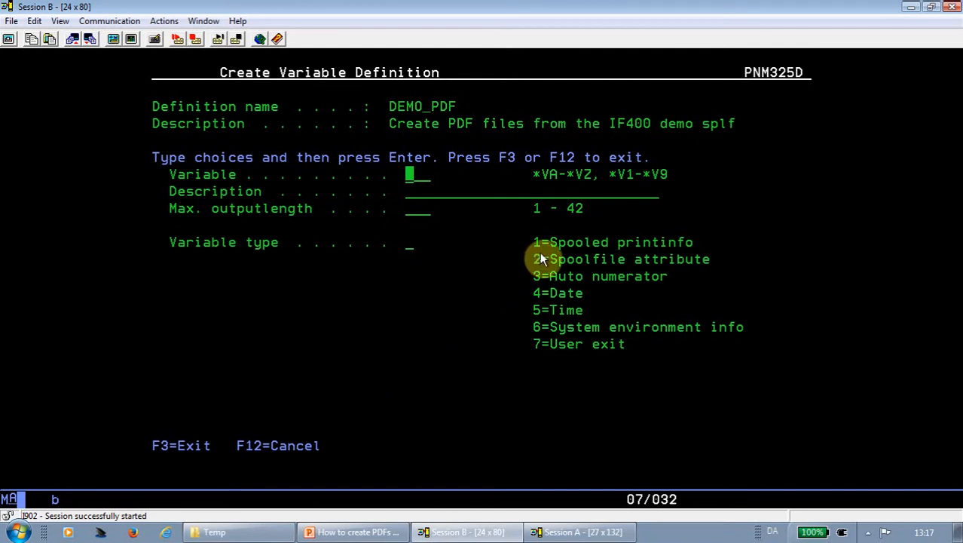
mouse_move(597, 253)
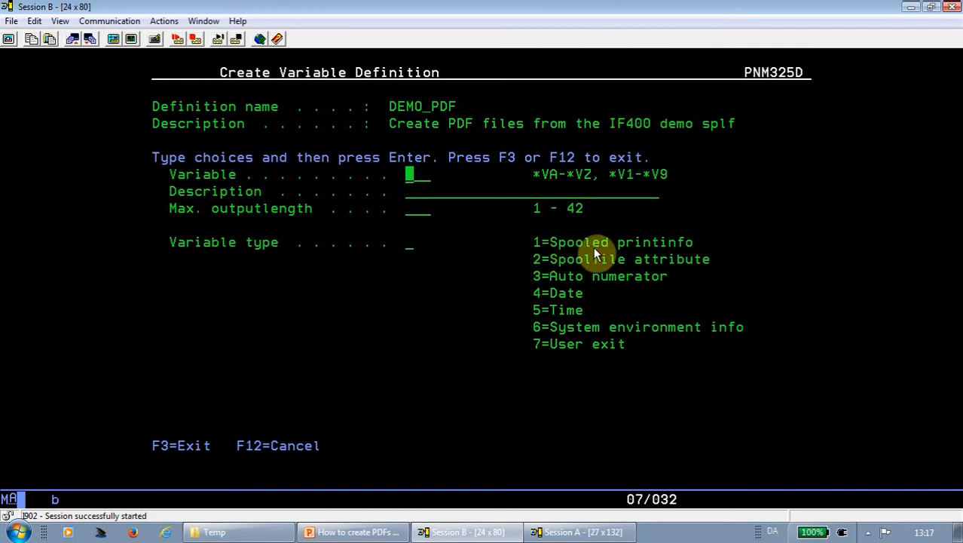
mouse_move(641, 250)
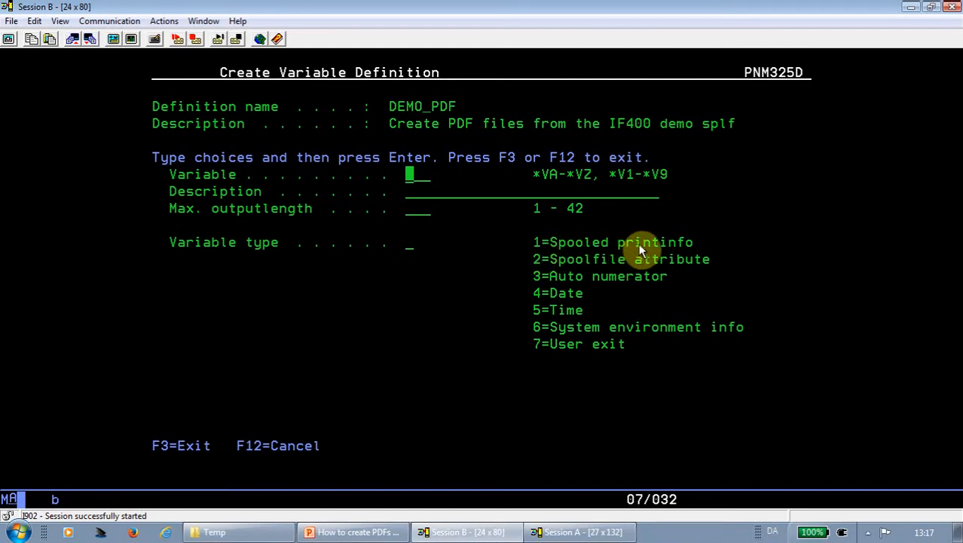
mouse_move(639, 264)
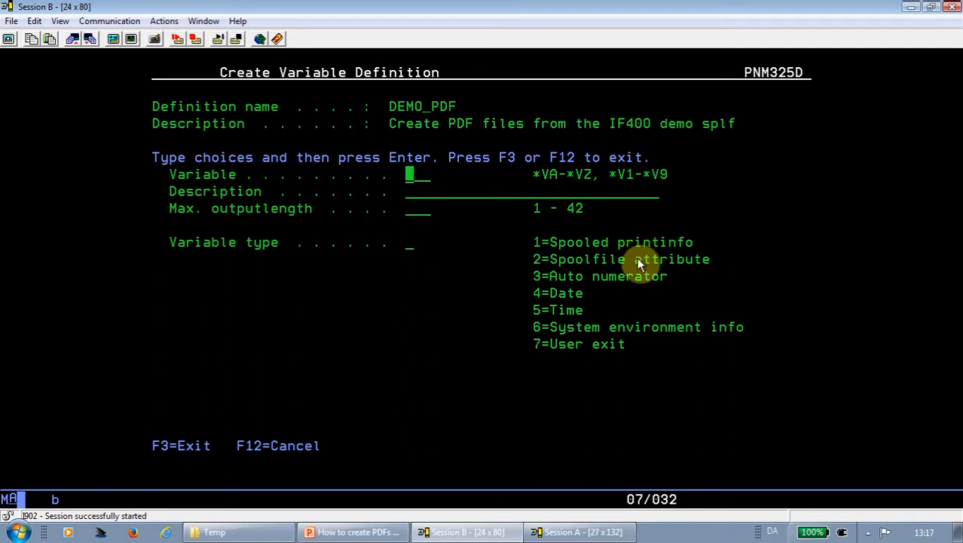
mouse_move(640, 282)
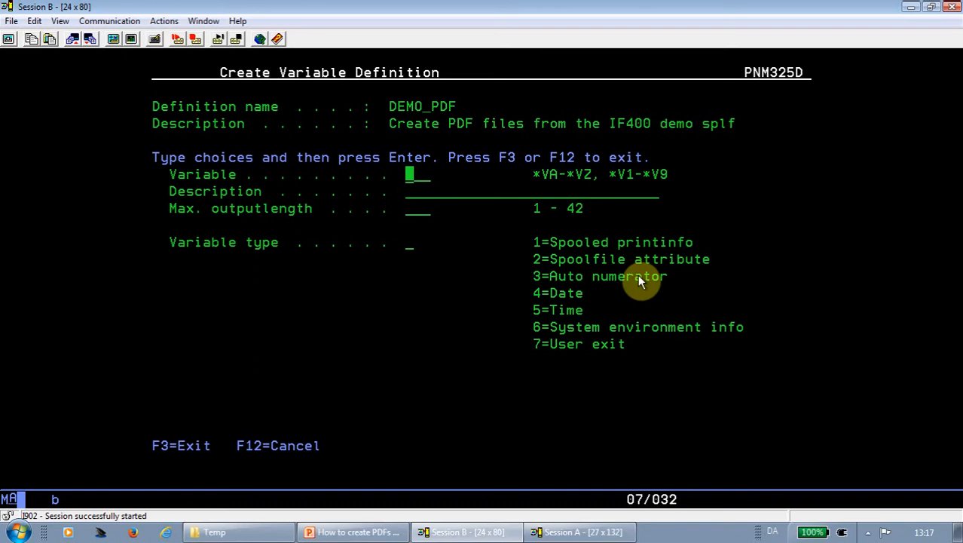
mouse_move(576, 301)
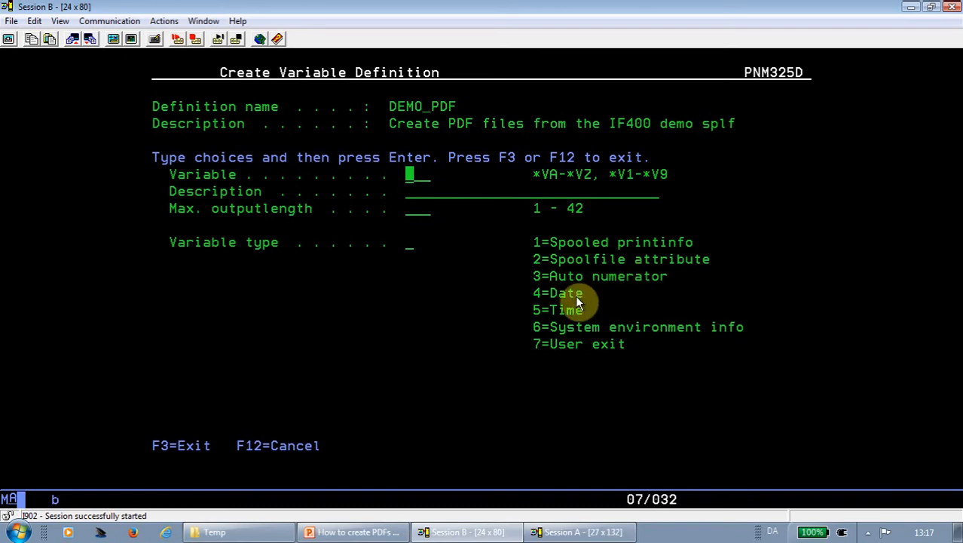
mouse_move(574, 315)
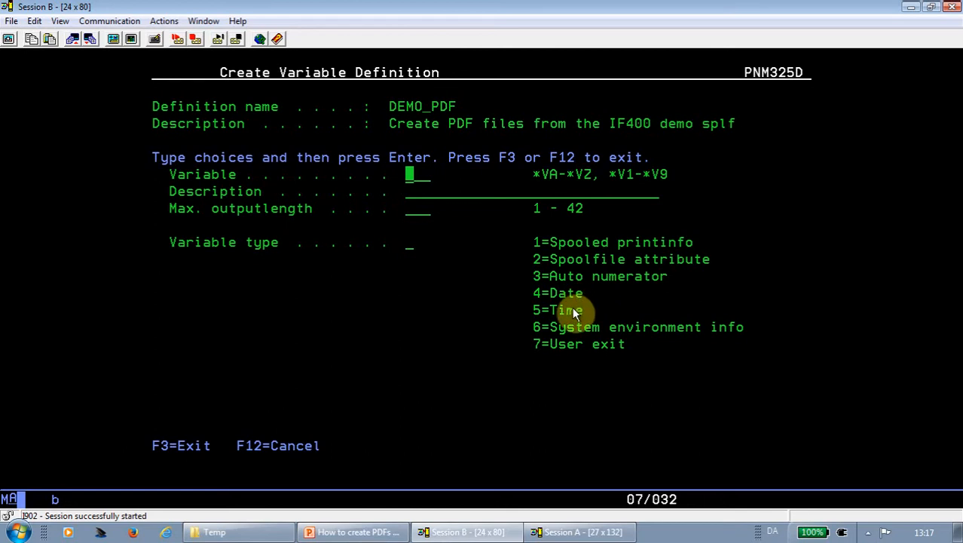
mouse_move(580, 337)
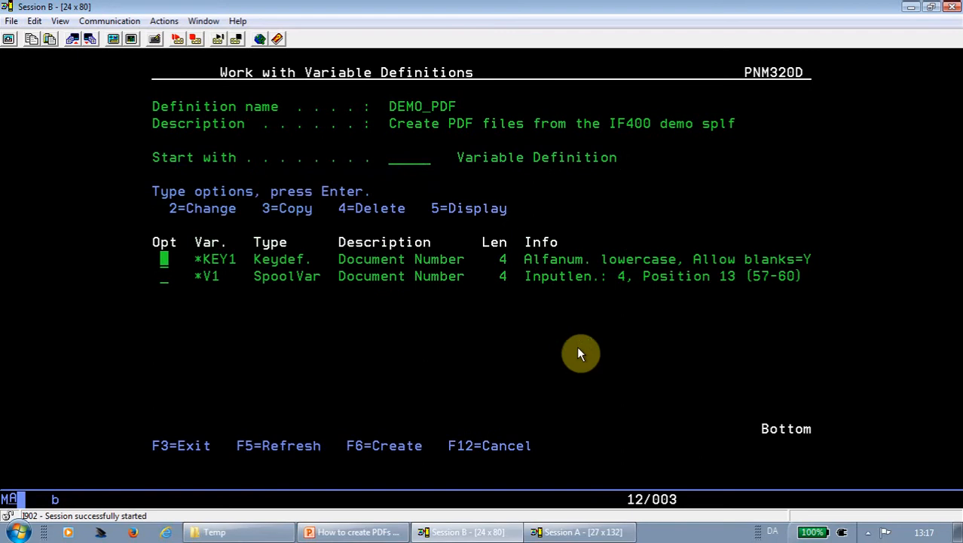
mouse_move(214, 284)
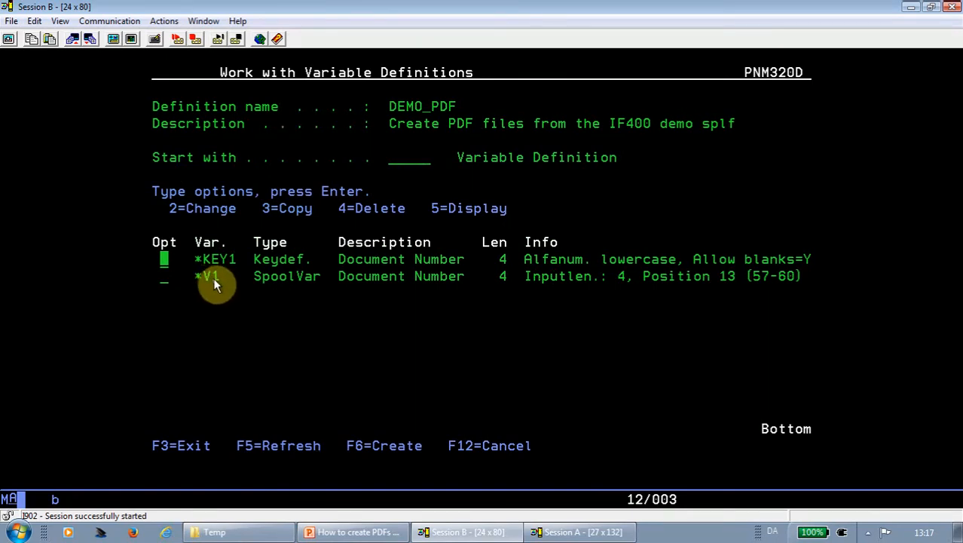
mouse_move(219, 268)
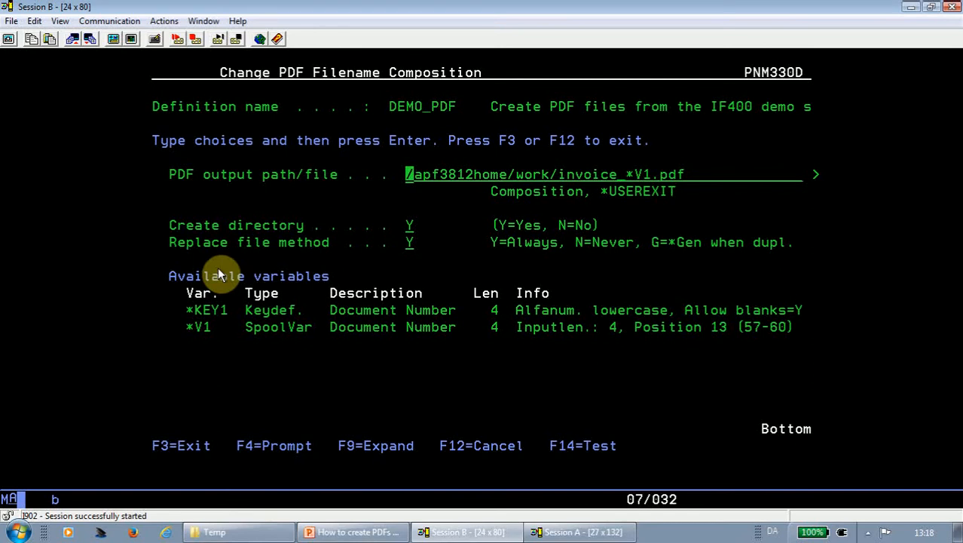
mouse_move(214, 149)
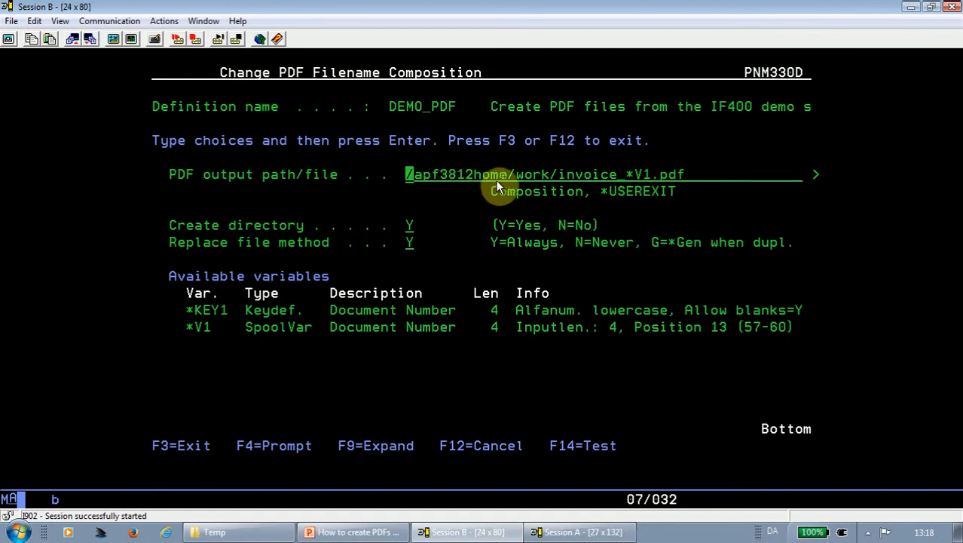
mouse_move(611, 184)
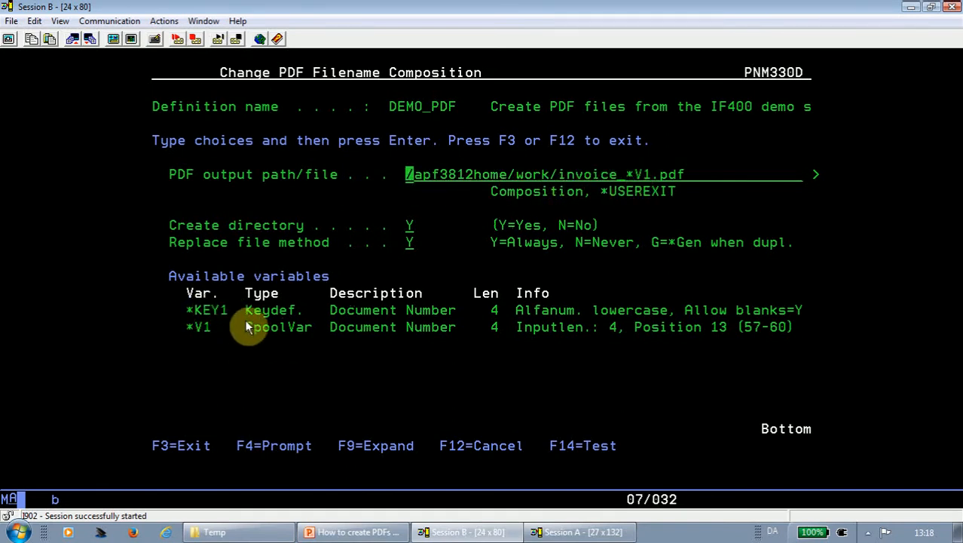
mouse_move(671, 222)
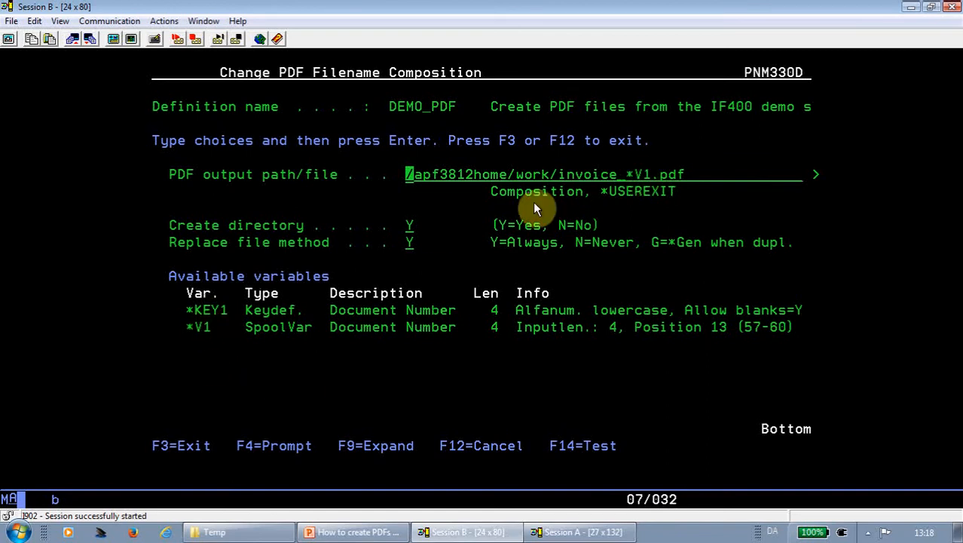
mouse_move(642, 175)
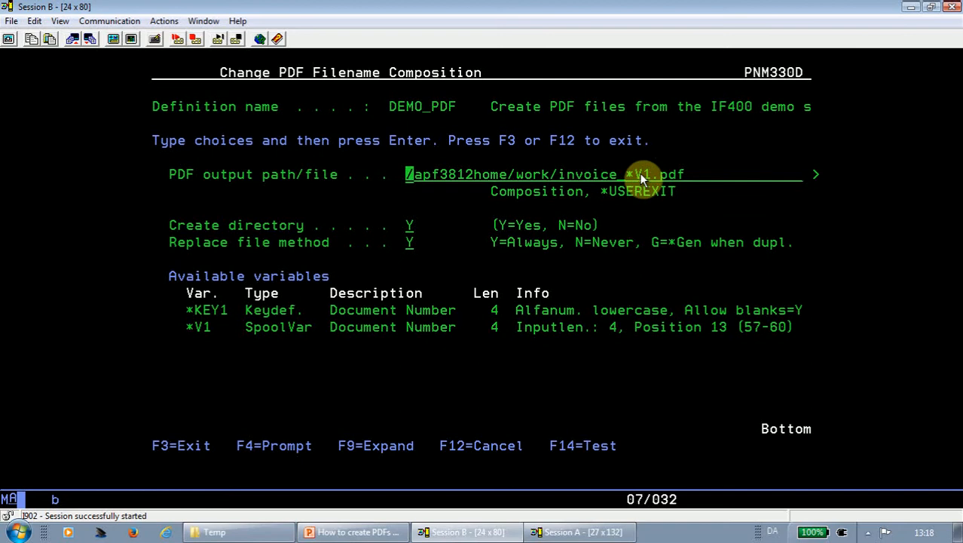
mouse_move(633, 187)
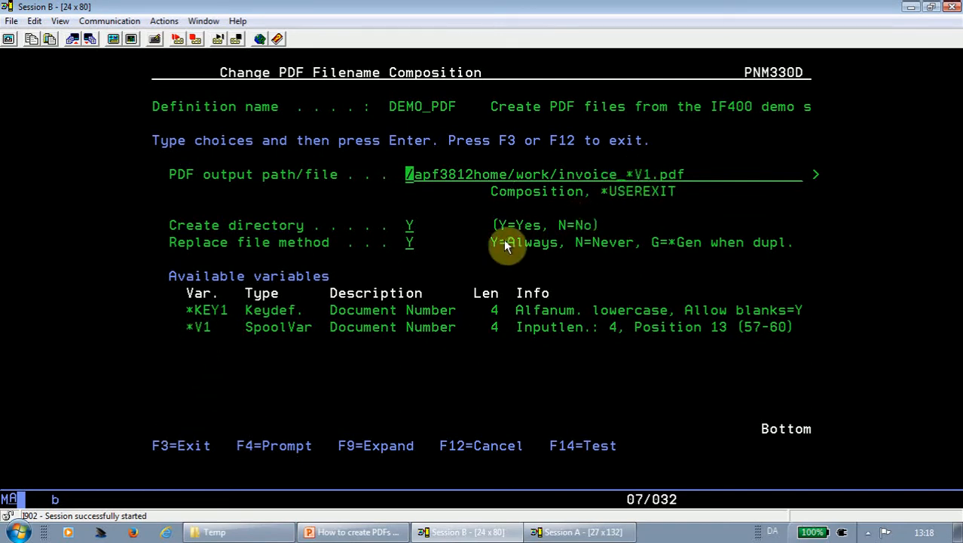
mouse_move(567, 185)
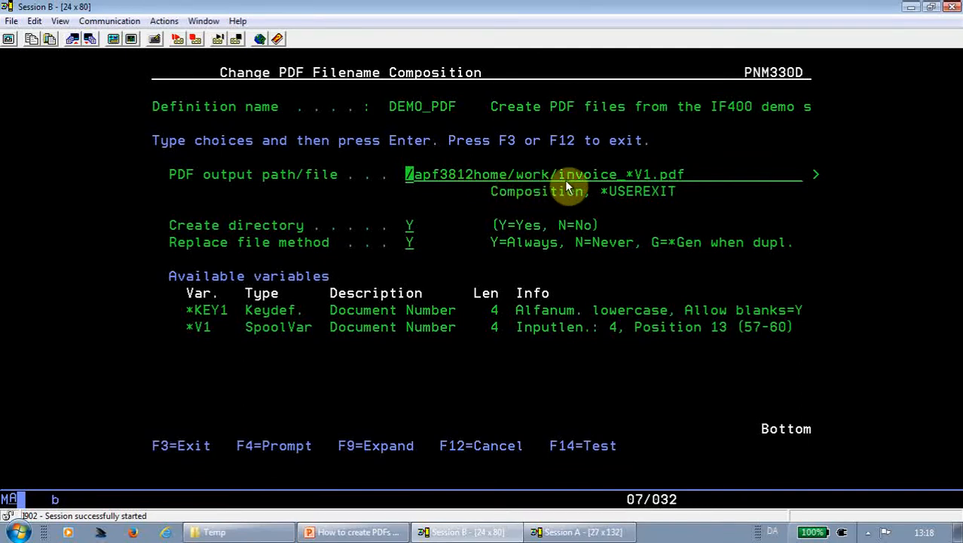
mouse_move(560, 178)
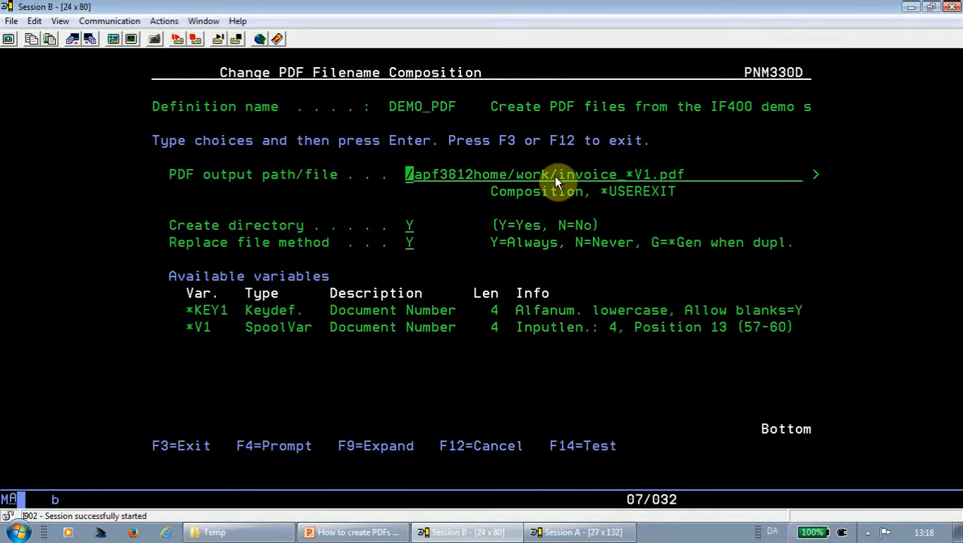
mouse_move(317, 225)
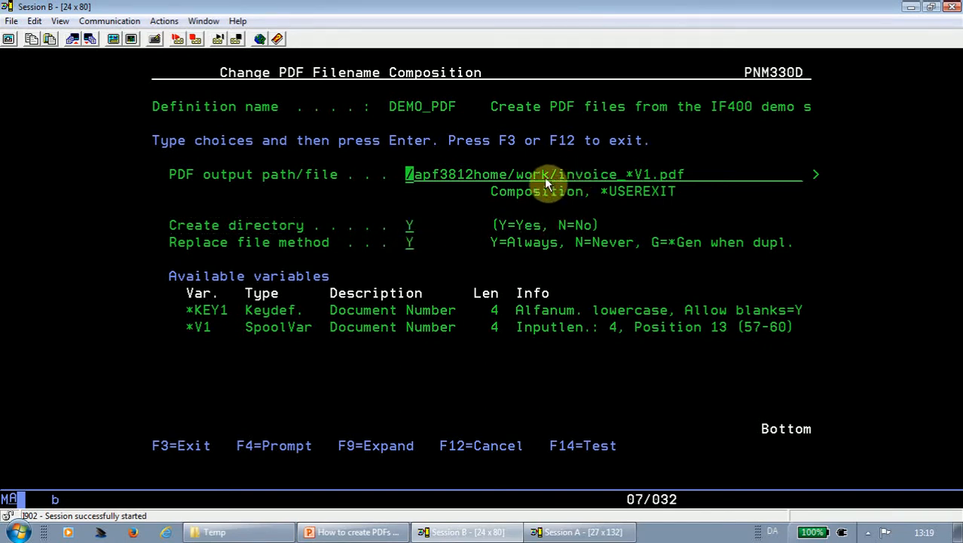
mouse_move(413, 248)
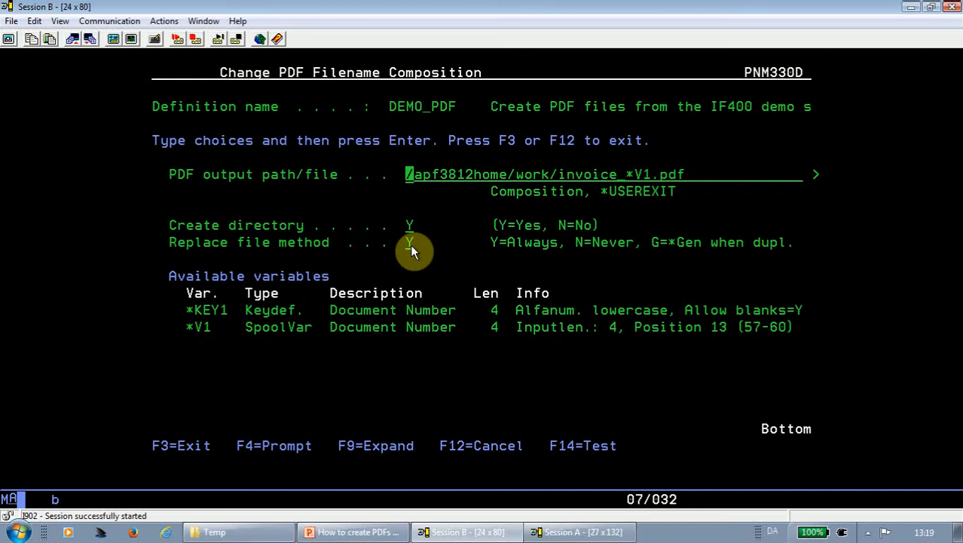
mouse_move(654, 249)
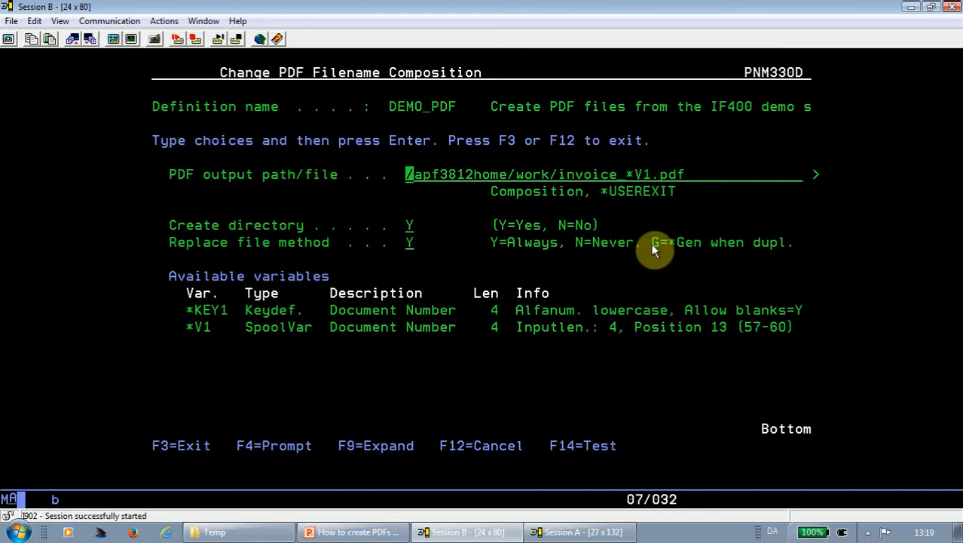
mouse_move(661, 254)
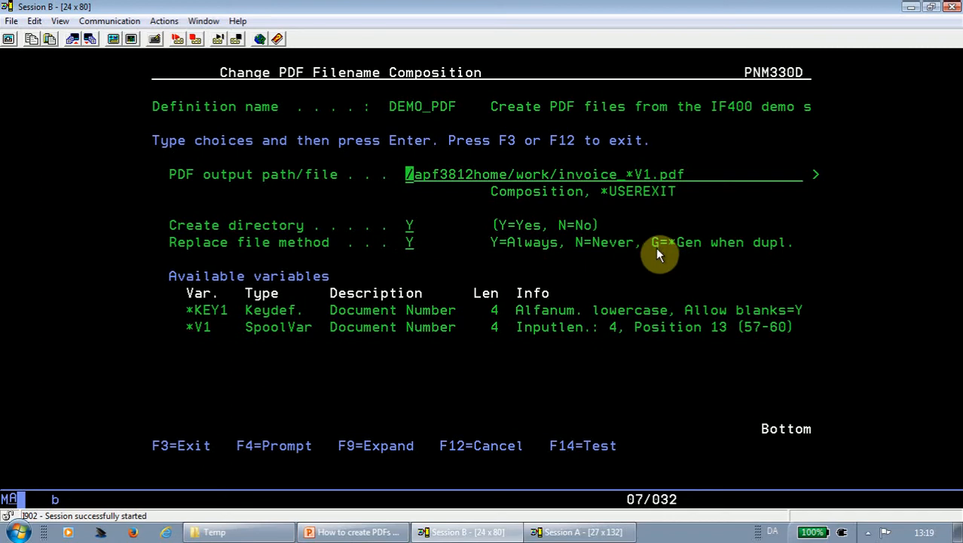
mouse_move(476, 250)
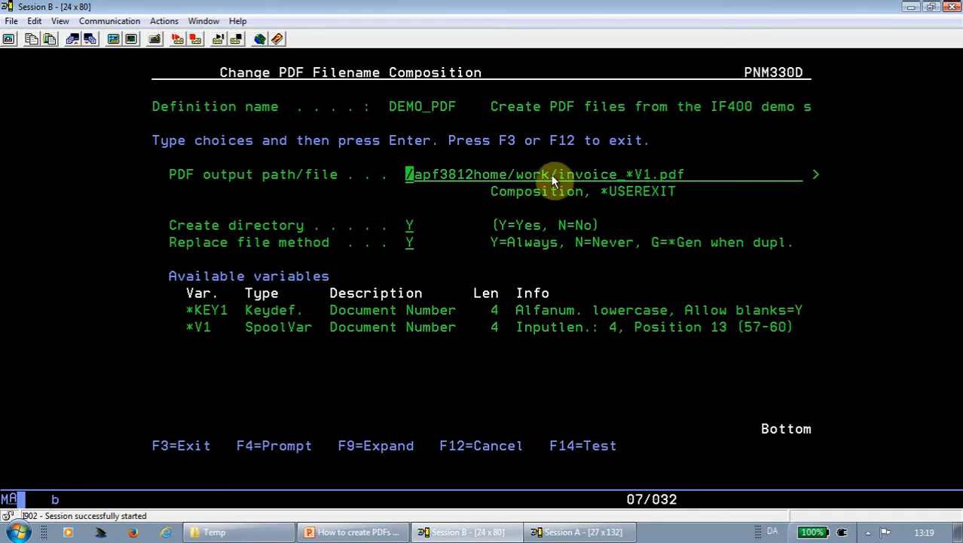
mouse_move(502, 175)
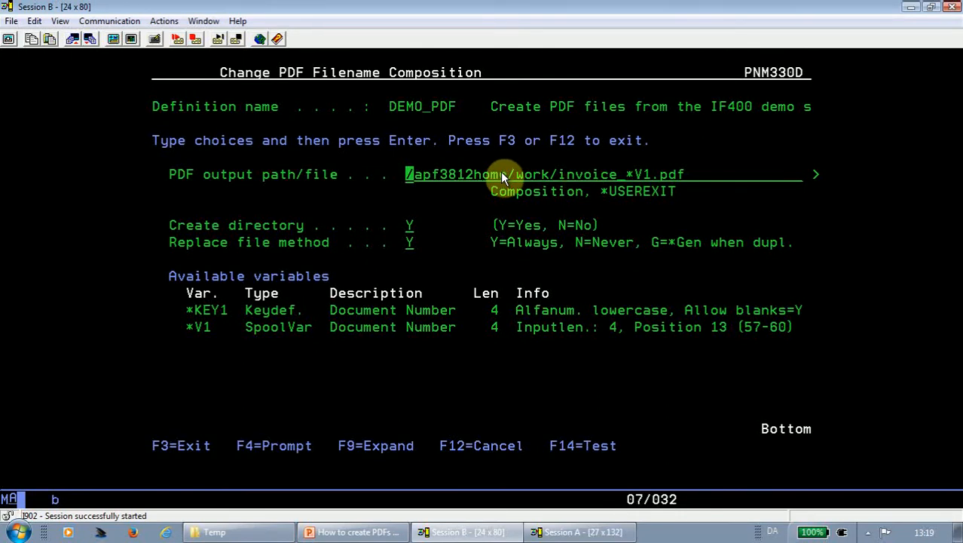
mouse_move(379, 425)
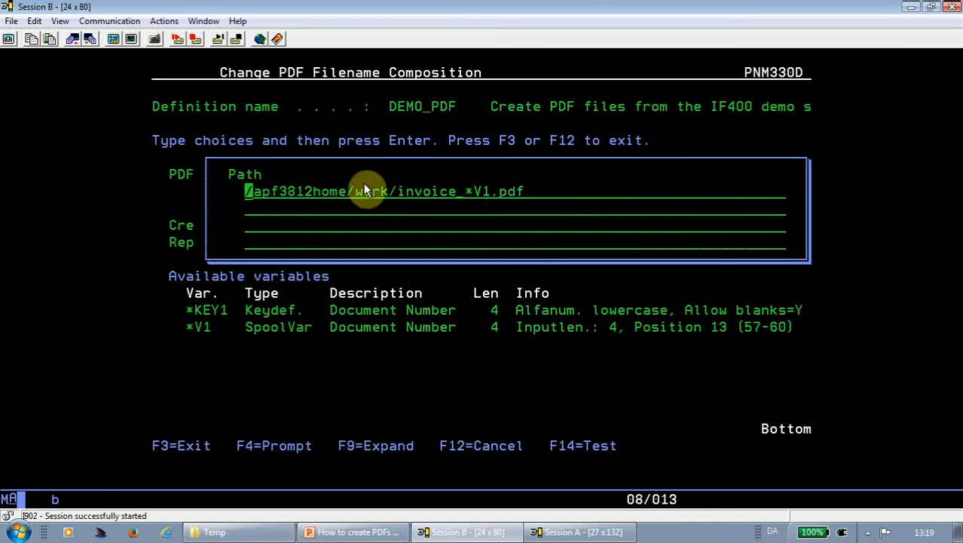
mouse_move(422, 356)
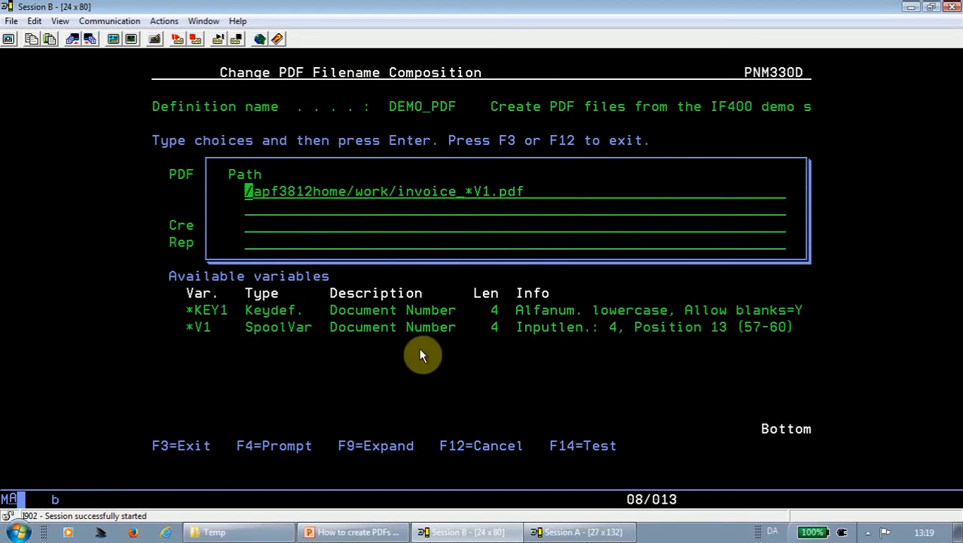
Step: Leave the /apf3812home/work/invoice_*V1.pdf filename composition back to the filenaming menu
key(F12)
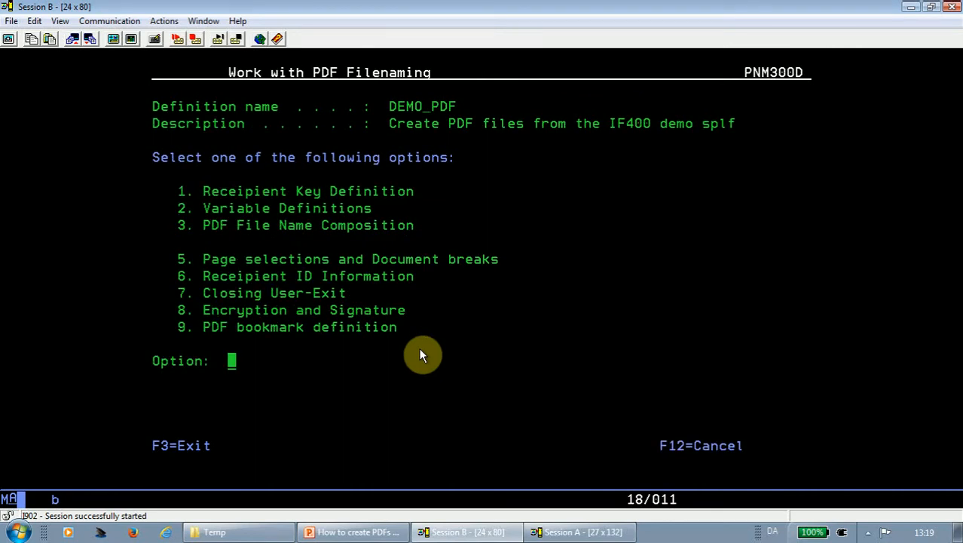
Step: Choose option 5 Page selections and Document breaks for DEMO_PDF
text(5)
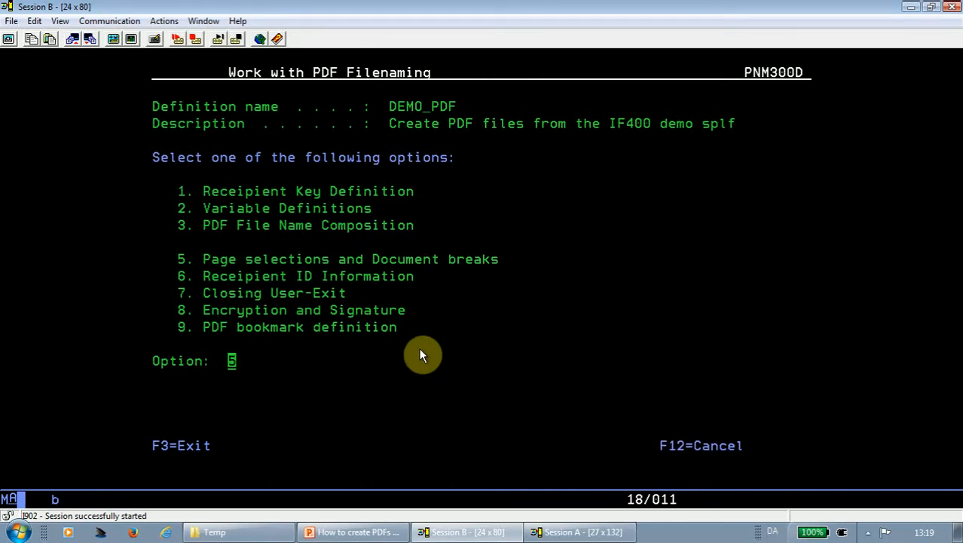
key(Enter)
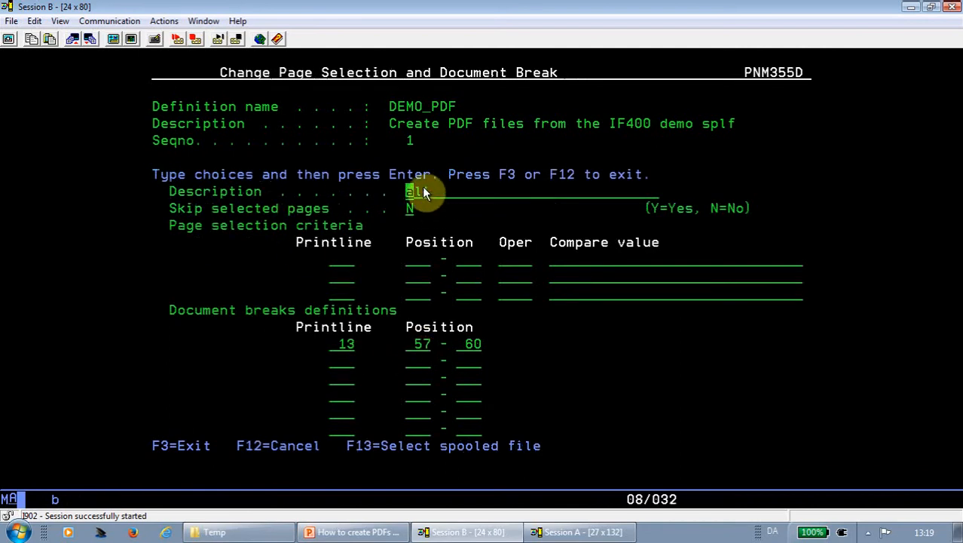
mouse_move(423, 199)
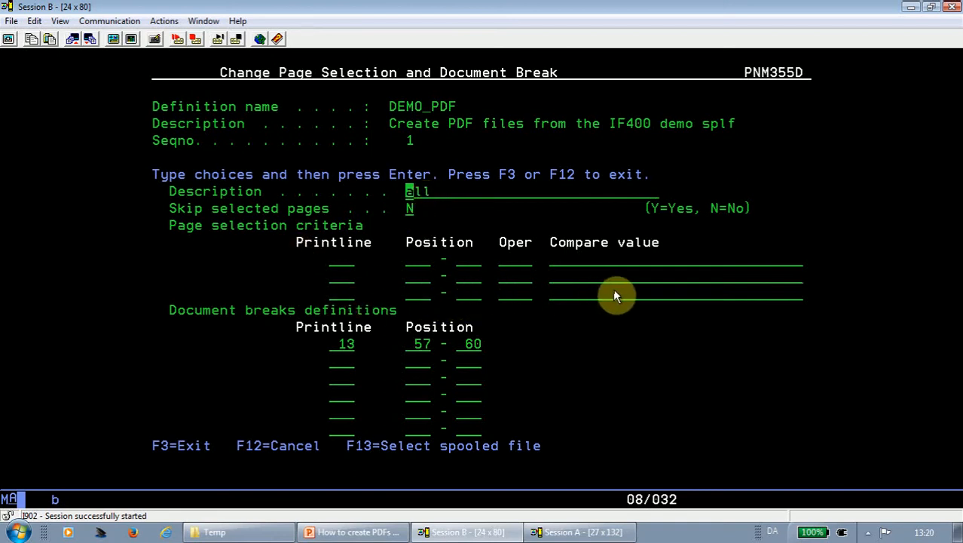
mouse_move(380, 334)
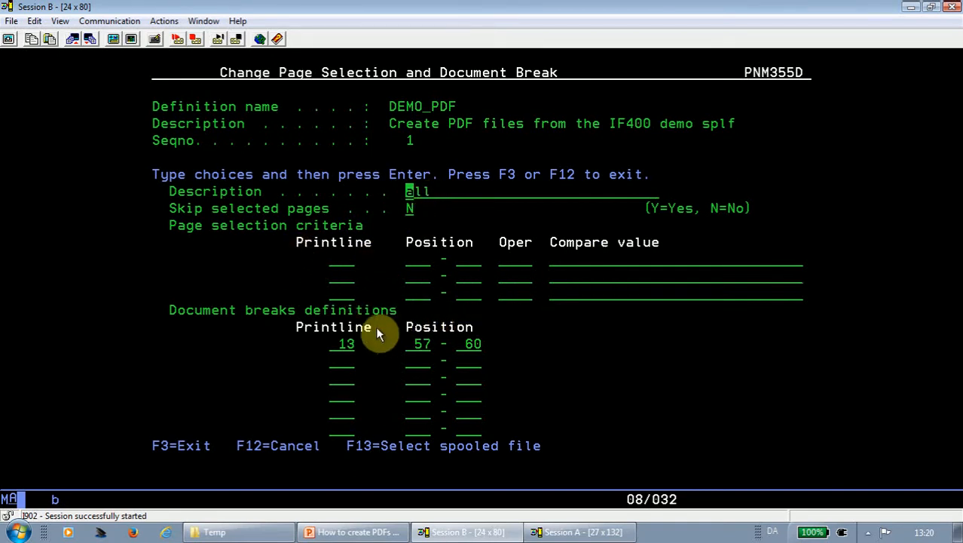
mouse_move(467, 349)
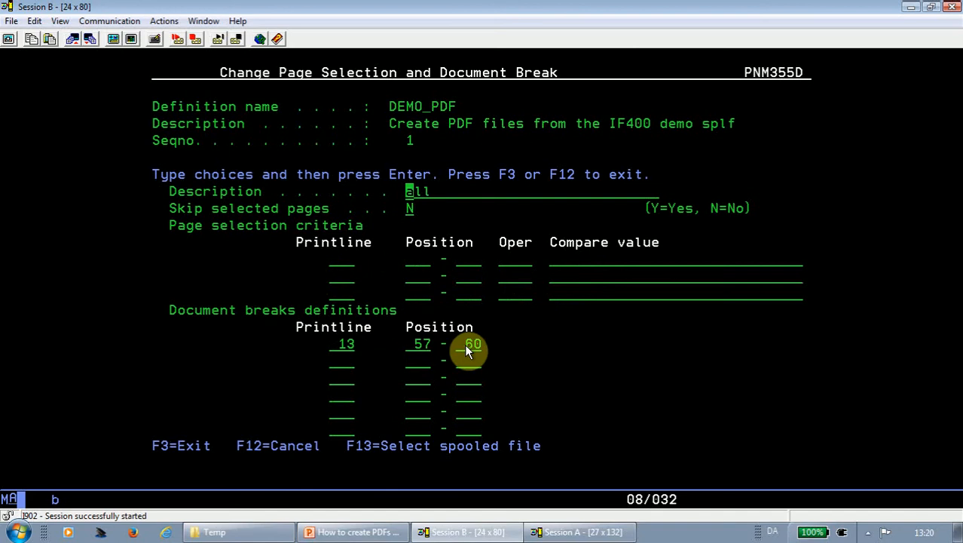
mouse_move(322, 354)
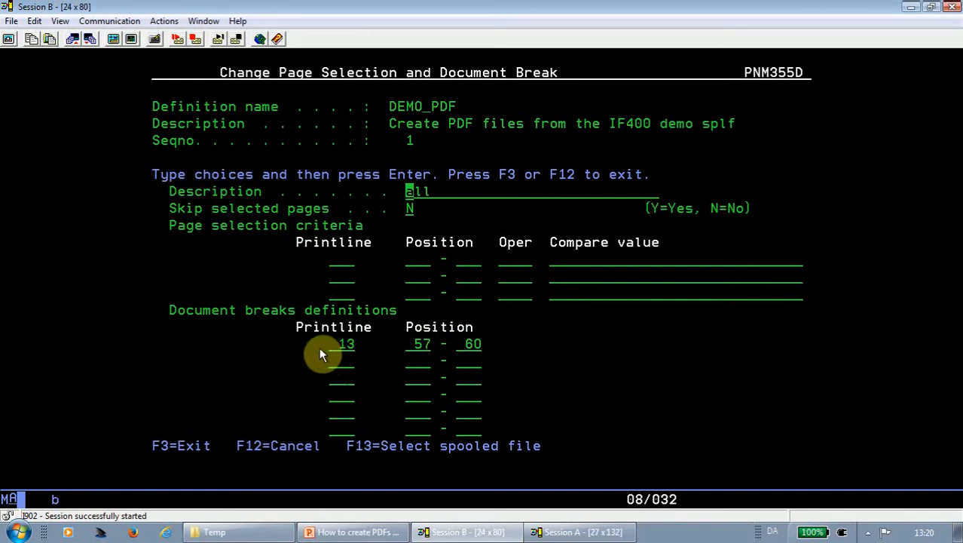
mouse_move(329, 344)
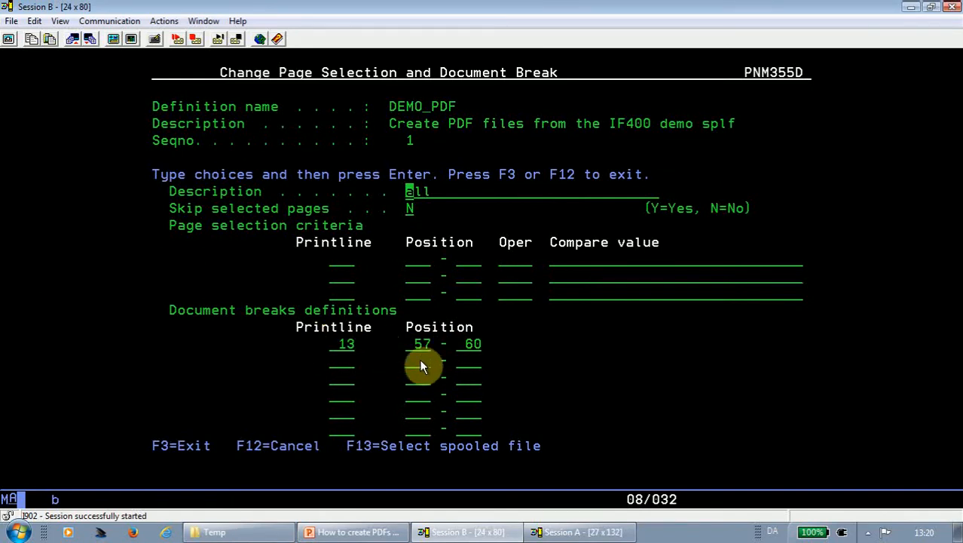
mouse_move(352, 257)
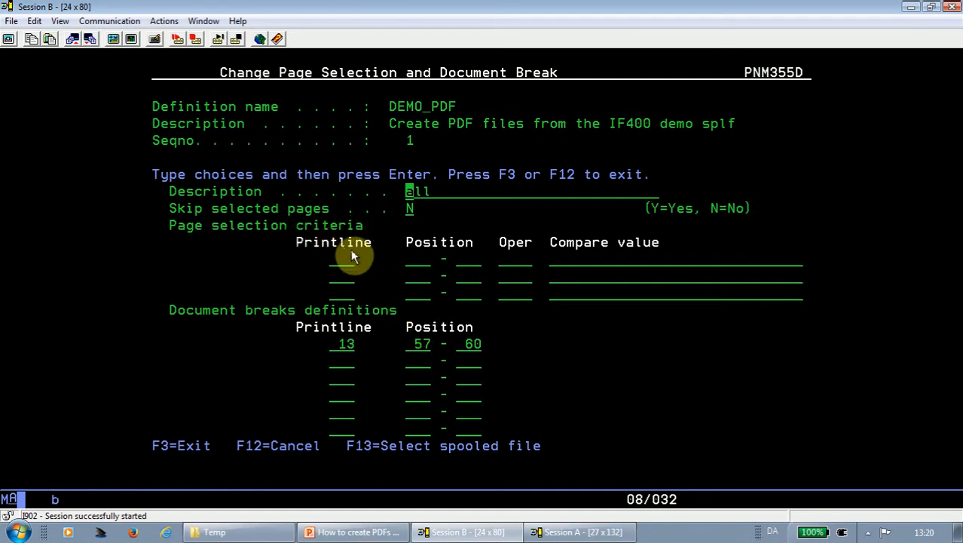
mouse_move(581, 278)
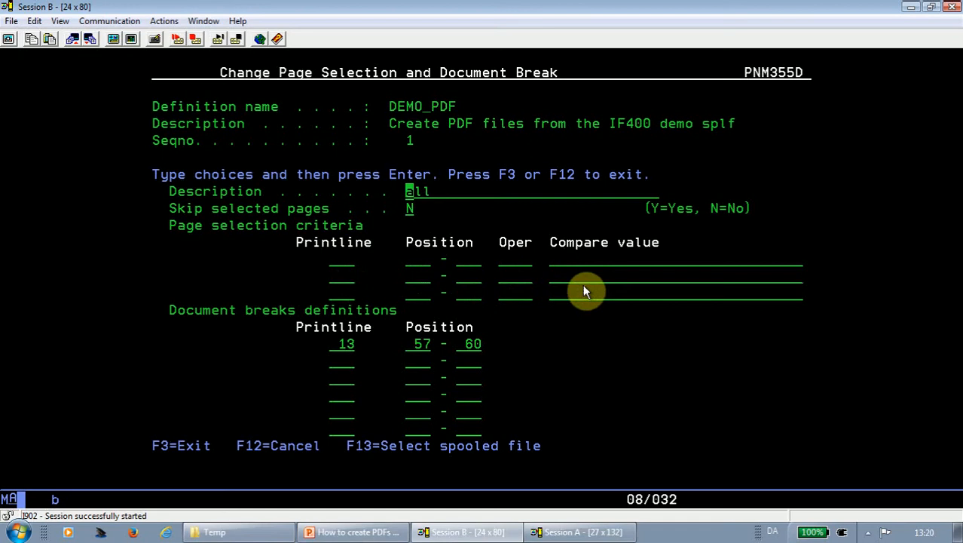
mouse_move(458, 362)
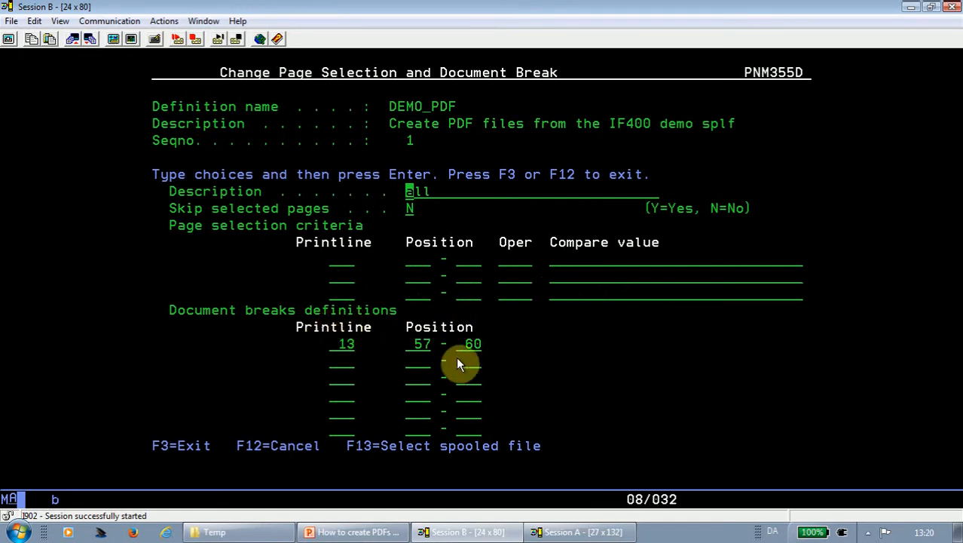
mouse_move(483, 349)
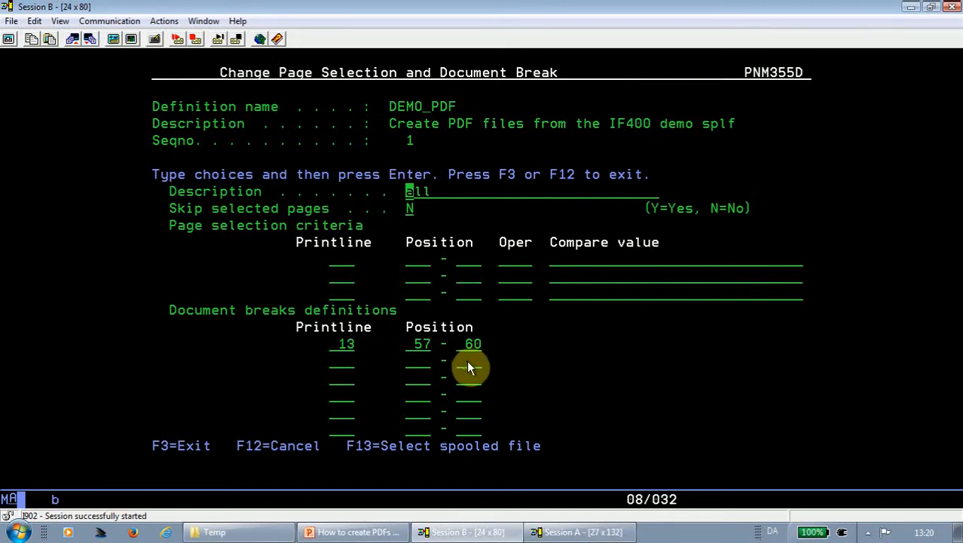
mouse_move(491, 376)
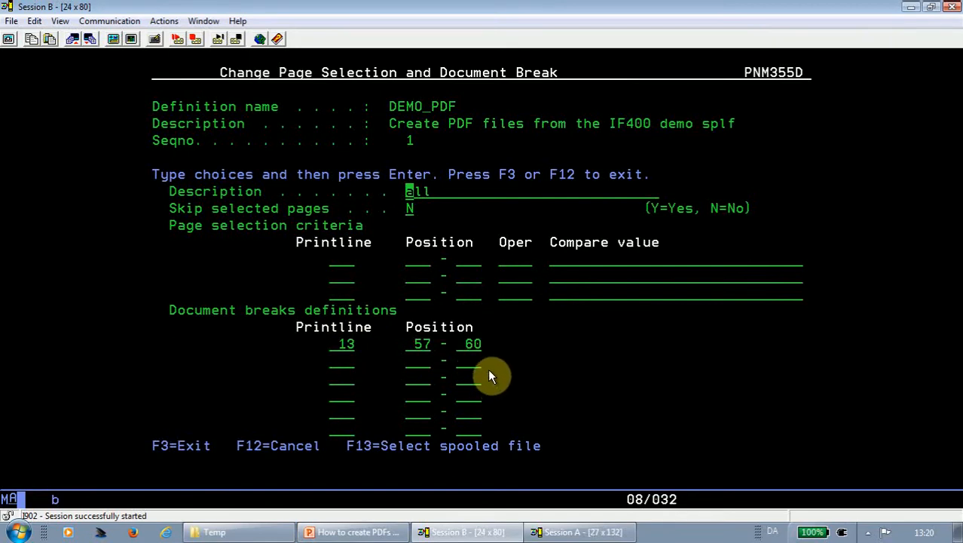
mouse_move(303, 348)
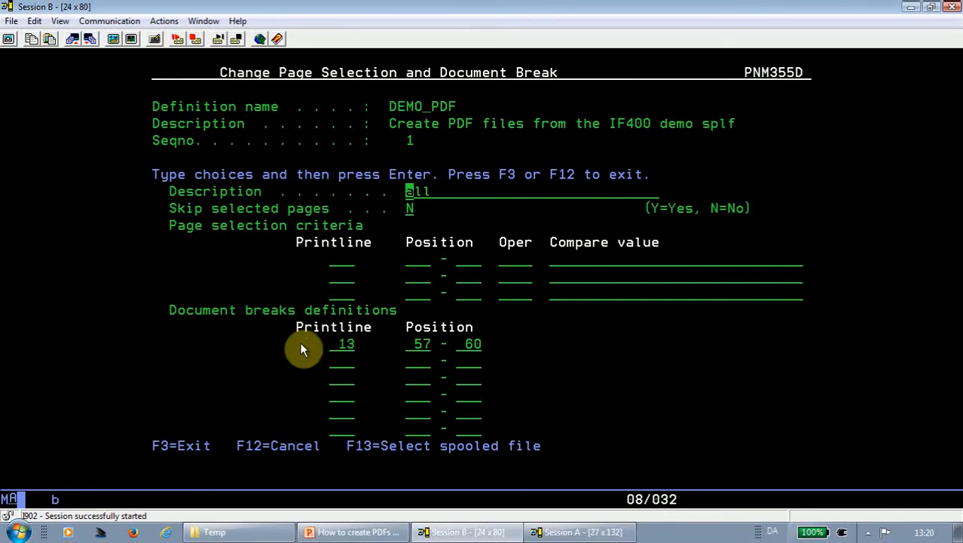
mouse_move(536, 386)
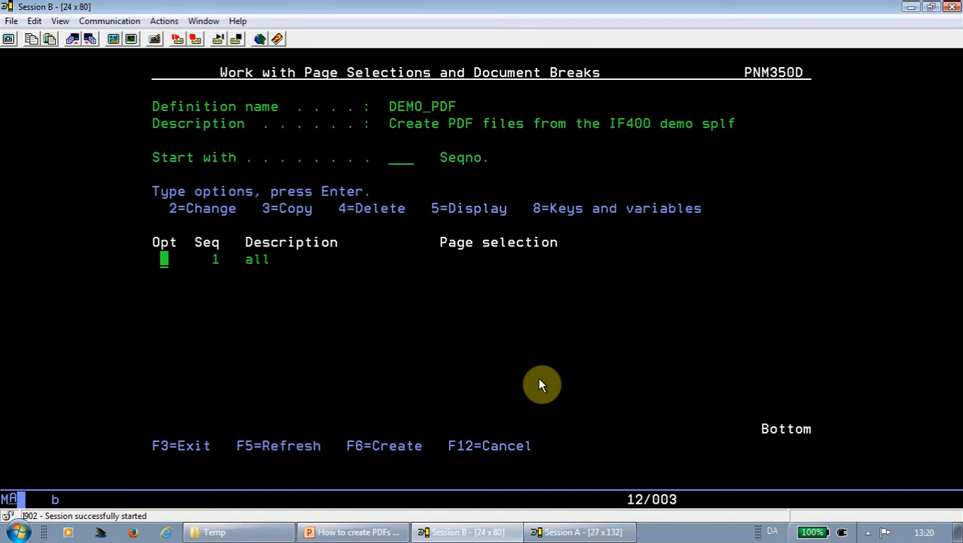
mouse_move(534, 208)
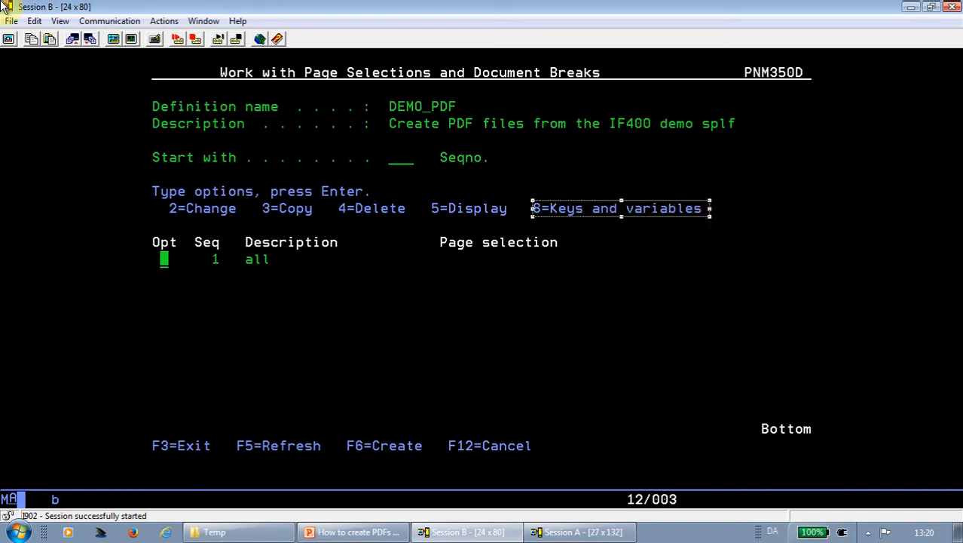
mouse_move(165, 259)
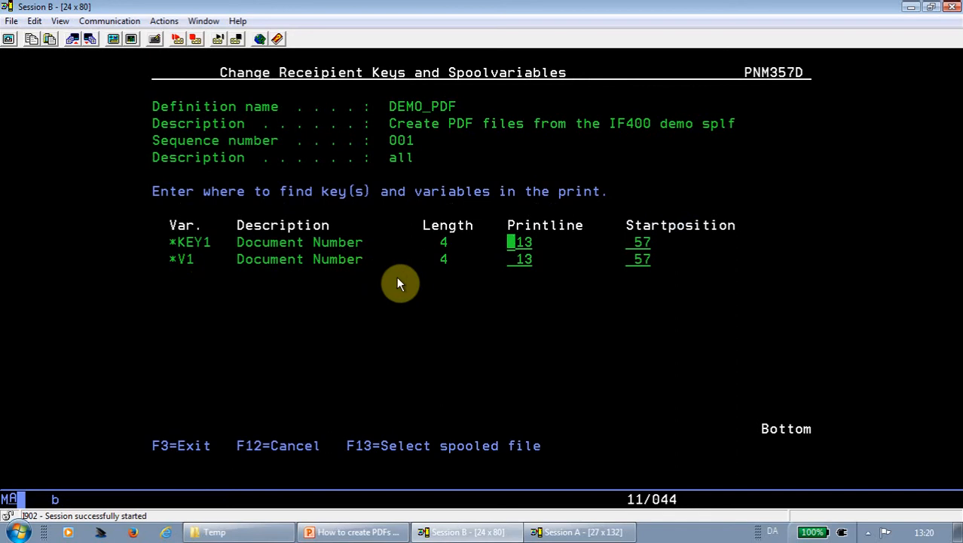
mouse_move(177, 274)
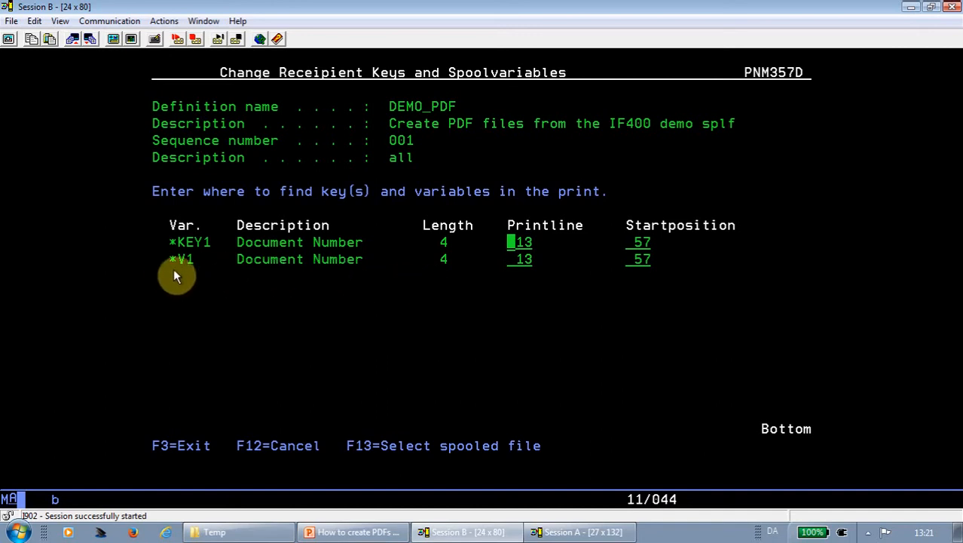
mouse_move(187, 259)
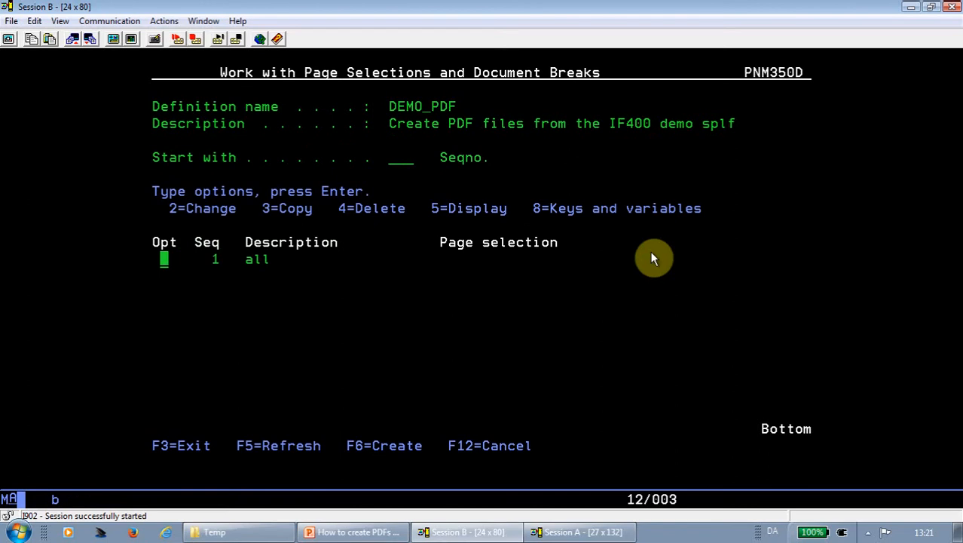
Step: Return from the *KEY1/*V1 keys screen to the DEMO_PDF filenaming options
key(F12)
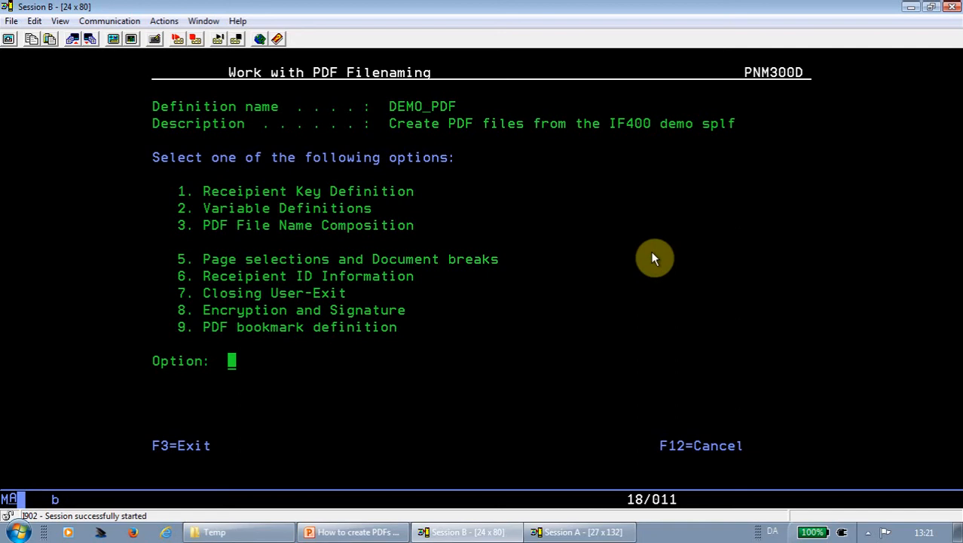
text(7)
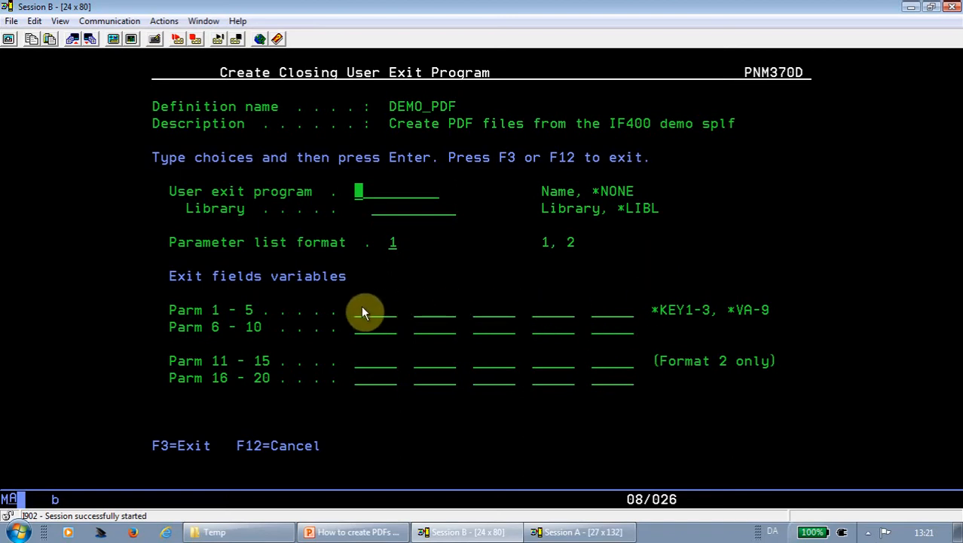
mouse_move(621, 331)
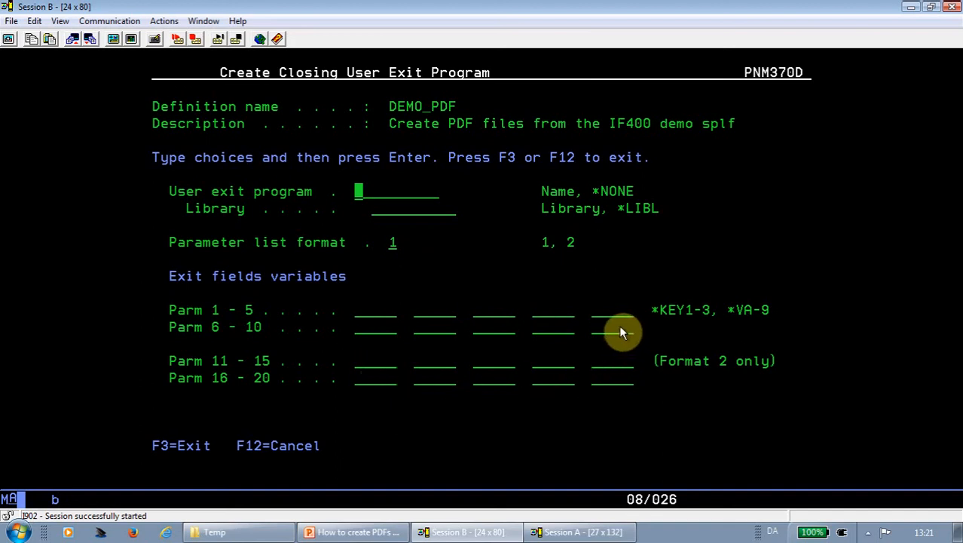
mouse_move(536, 401)
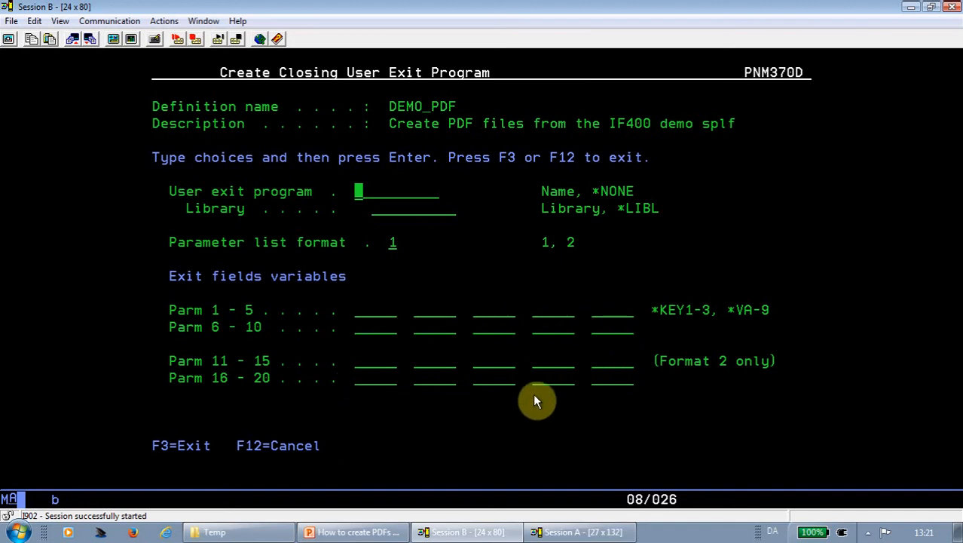
mouse_move(544, 398)
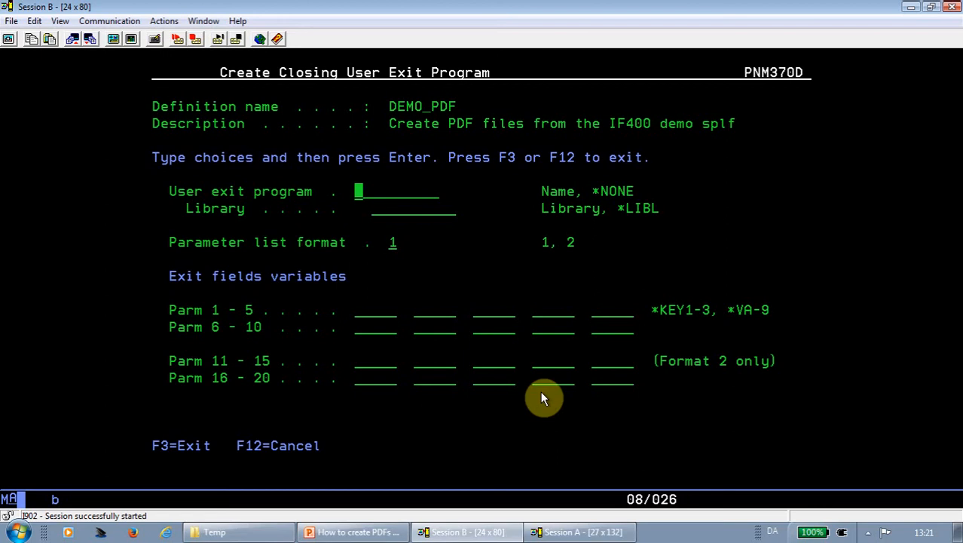
mouse_move(666, 350)
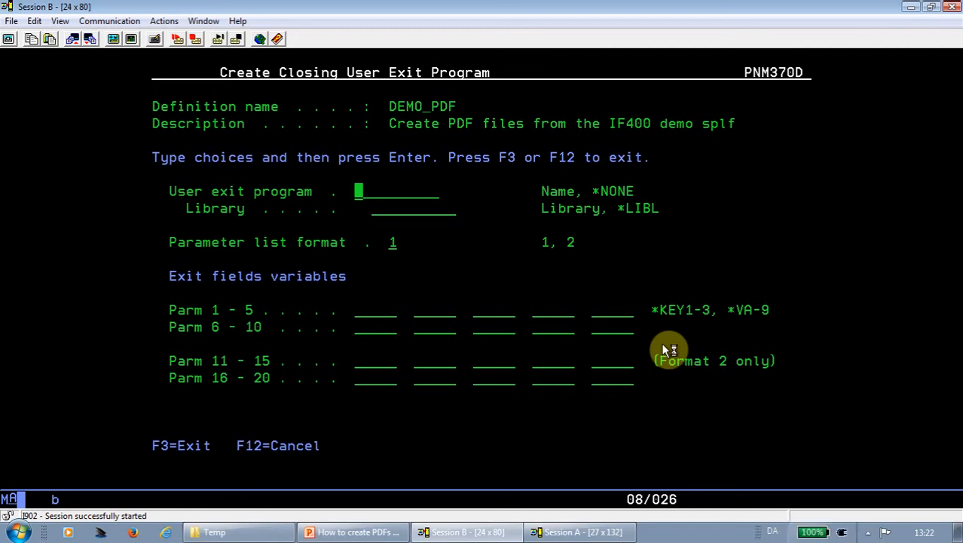
mouse_move(665, 350)
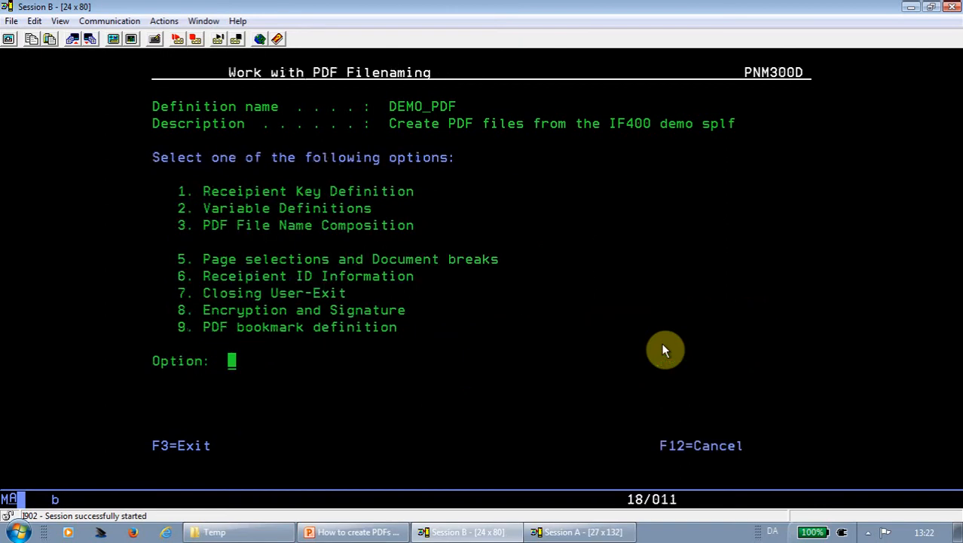
mouse_move(695, 367)
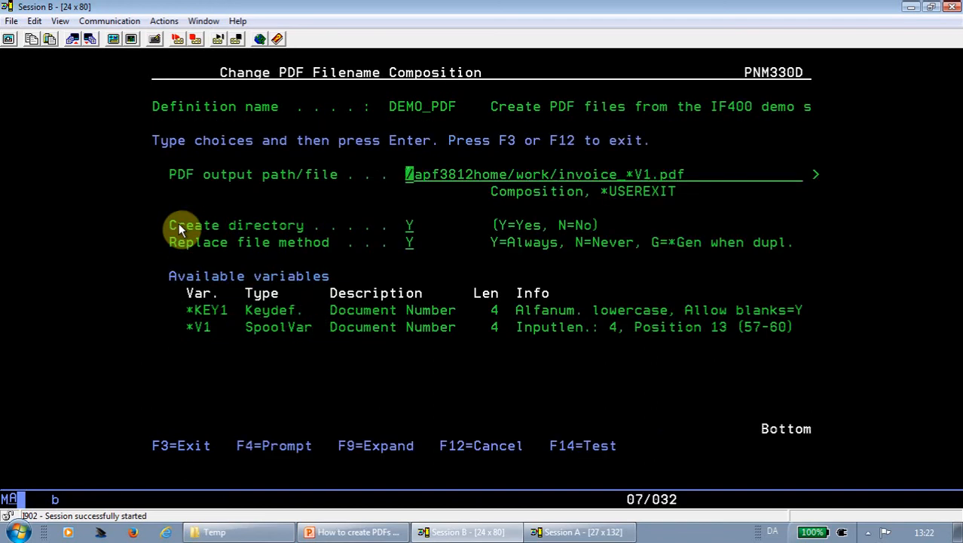
mouse_move(591, 462)
text(A)
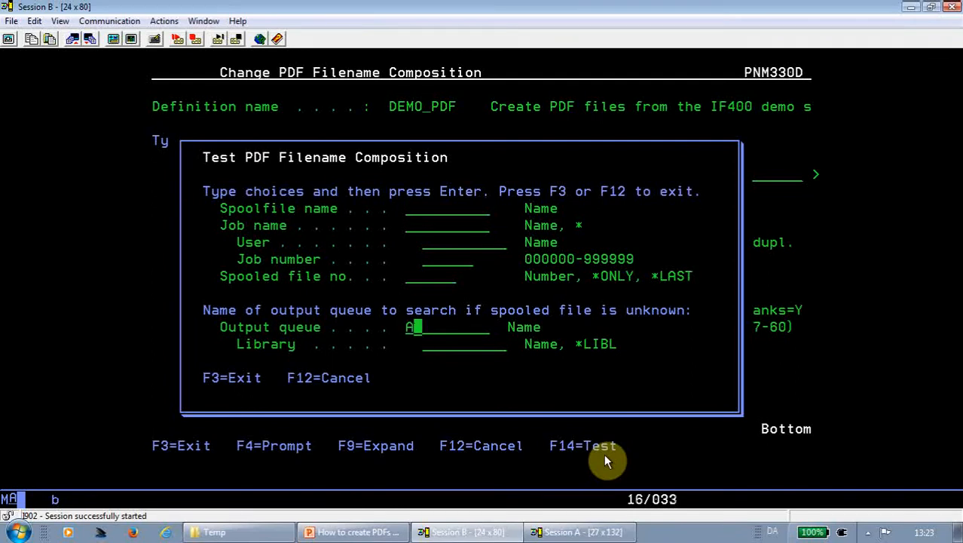
Step: Test the DEMO_PDF filename composition against output queue AFC_INPUT1 in library APF3812
text(FC_INPUT)
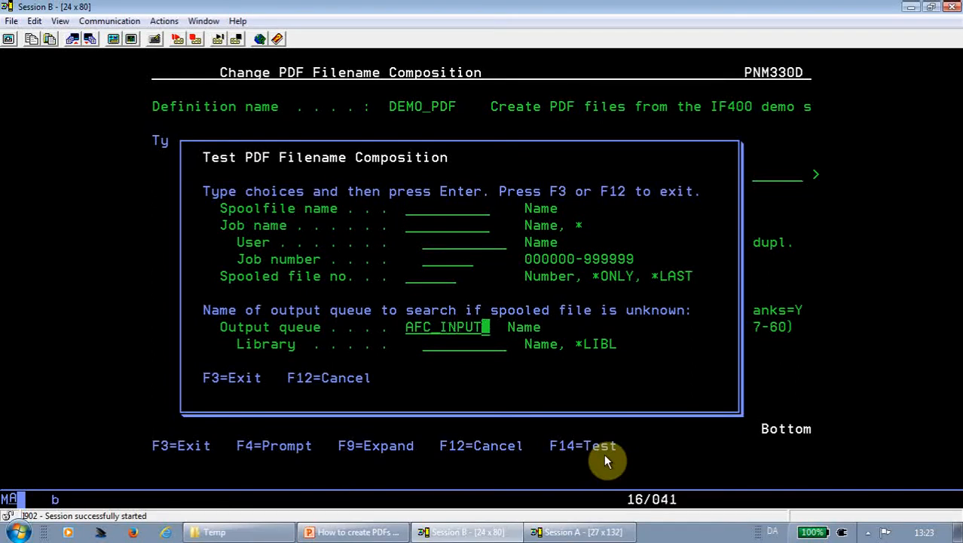
text(APF3812)
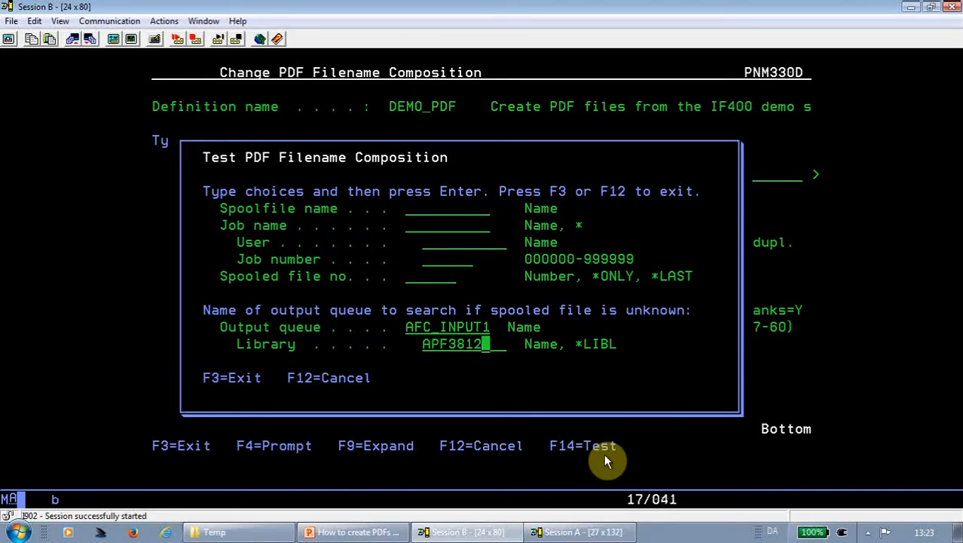
key(Enter)
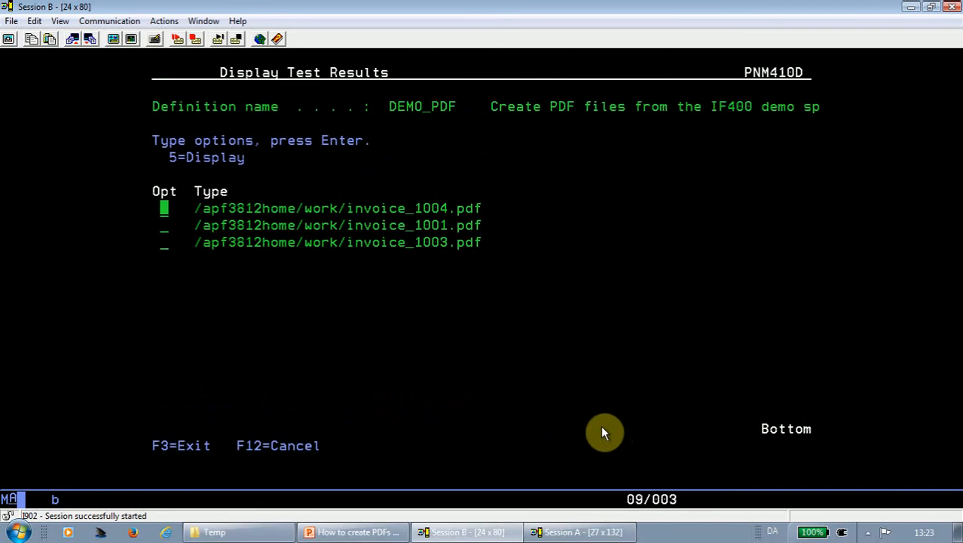
mouse_move(204, 213)
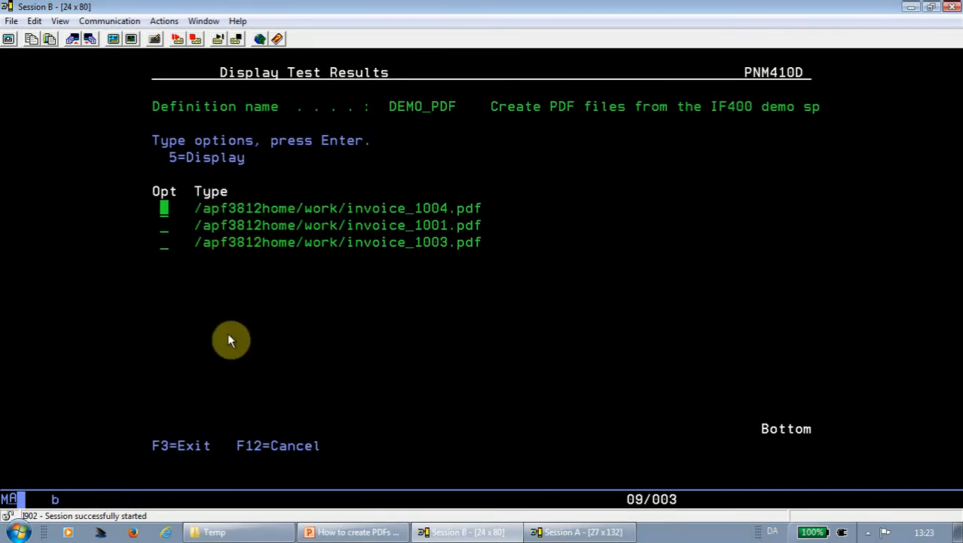
mouse_move(232, 334)
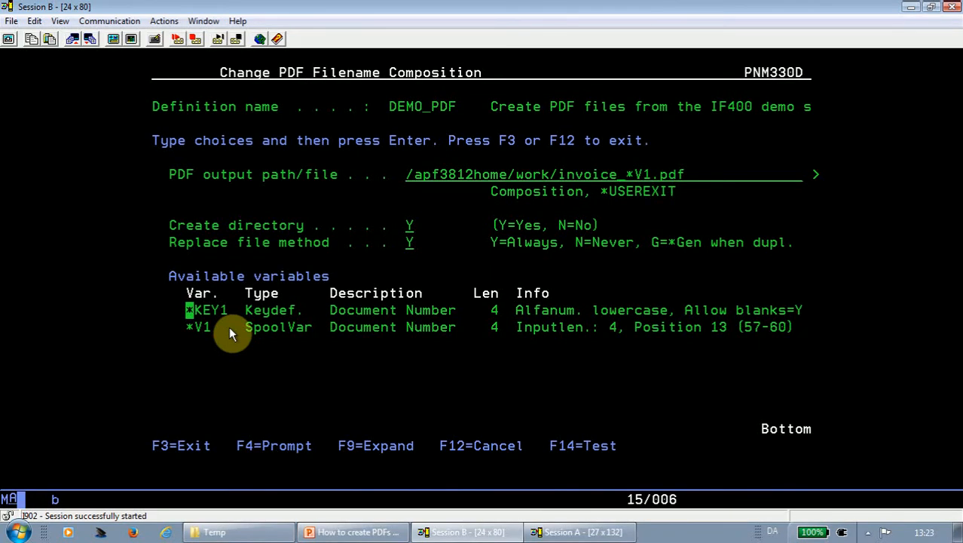
Step: Back out of the filename composition and the DEMO_PDF filenaming definition to Auto Forms Control
key(F12)
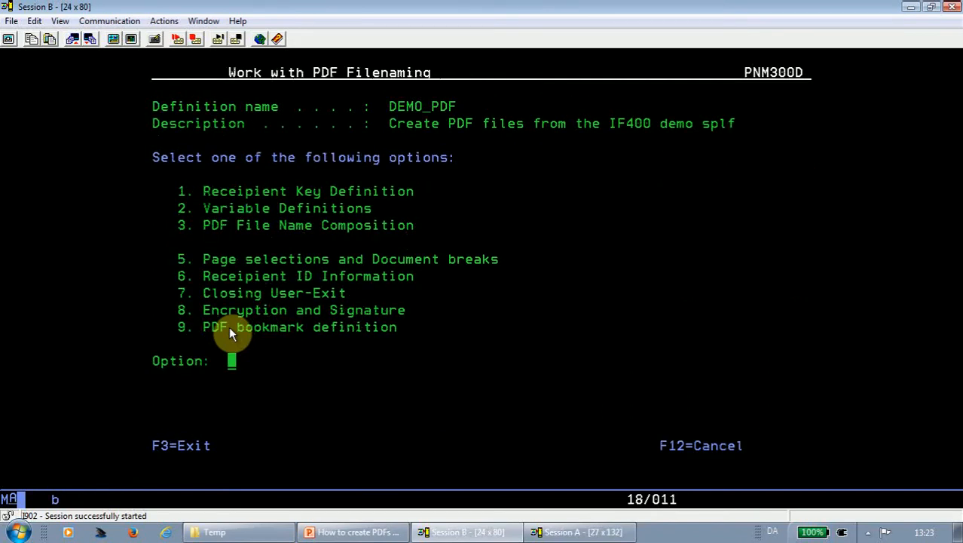
key(F12)
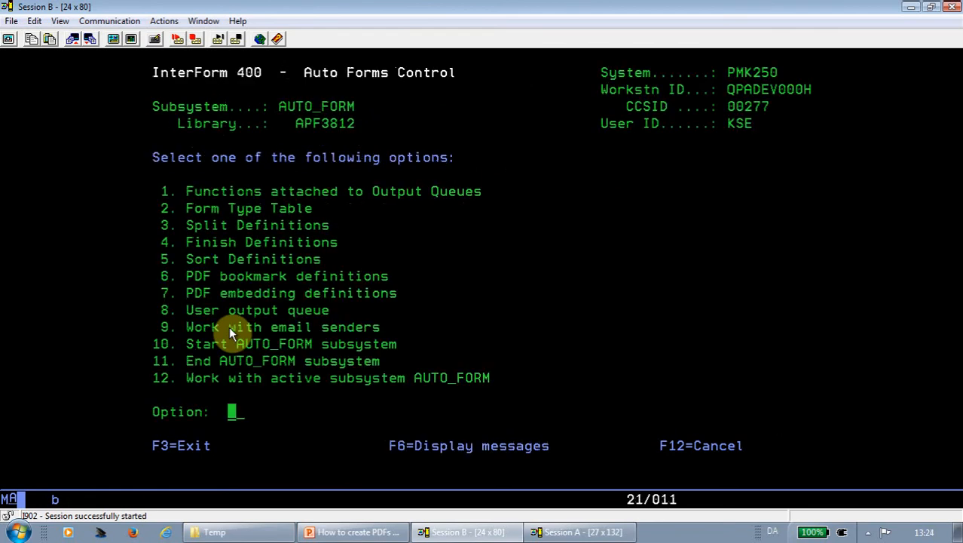
Step: Review AFC_INPUT1's PDF function using overlay IF400DEMO and DEMO_PDF, then return to the queue list
text(1)
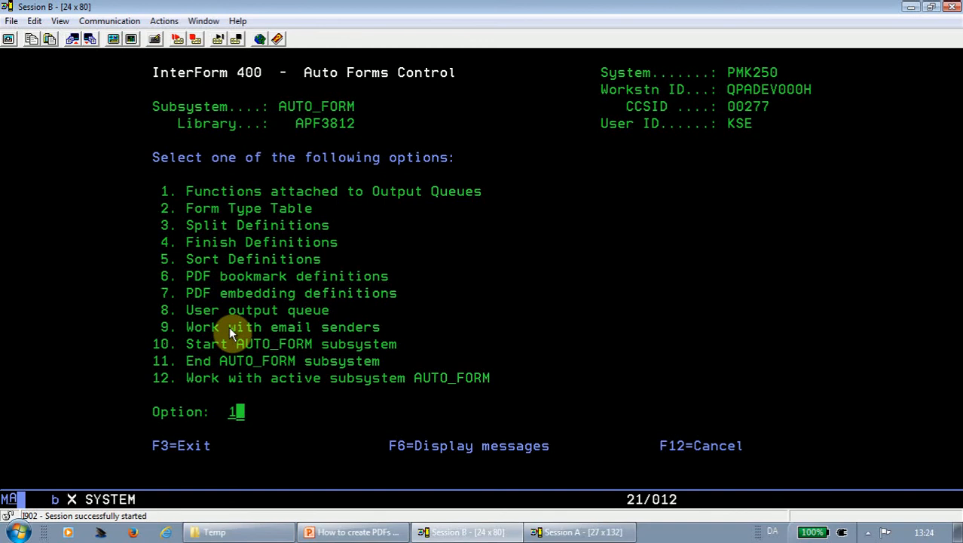
key(Enter)
text(2)
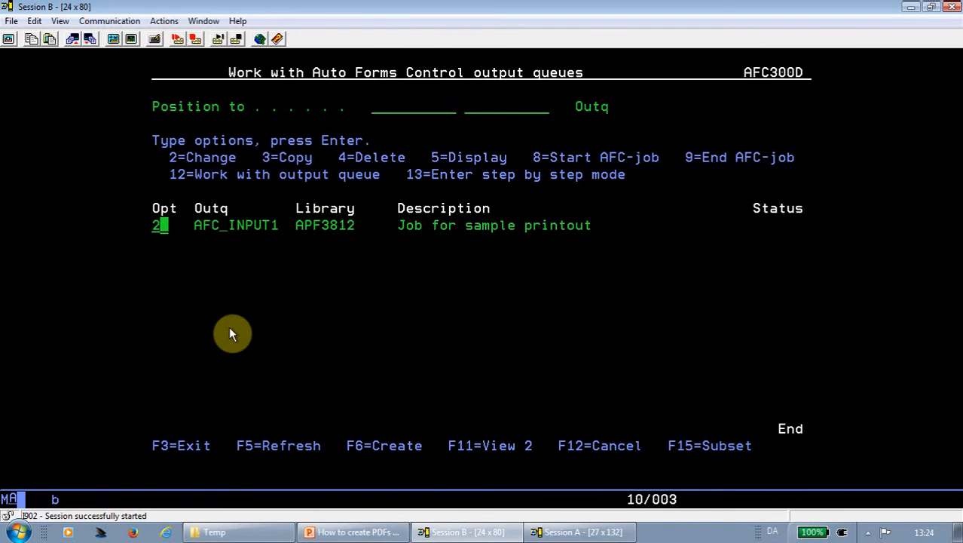
key(Enter)
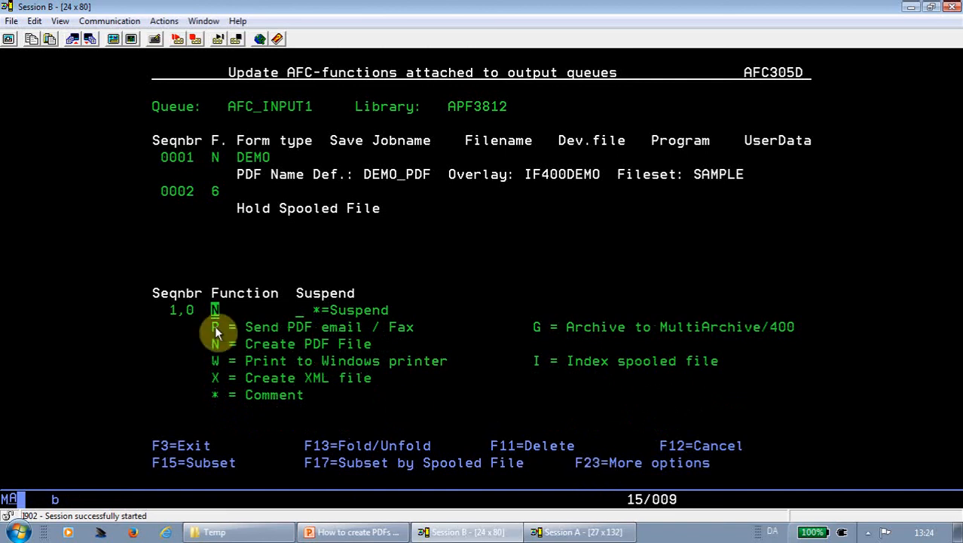
mouse_move(395, 348)
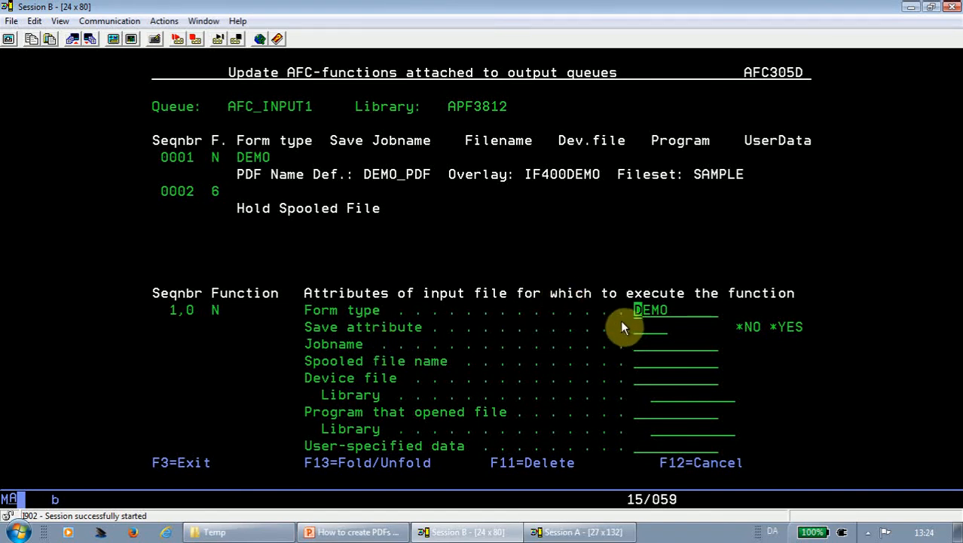
mouse_move(645, 315)
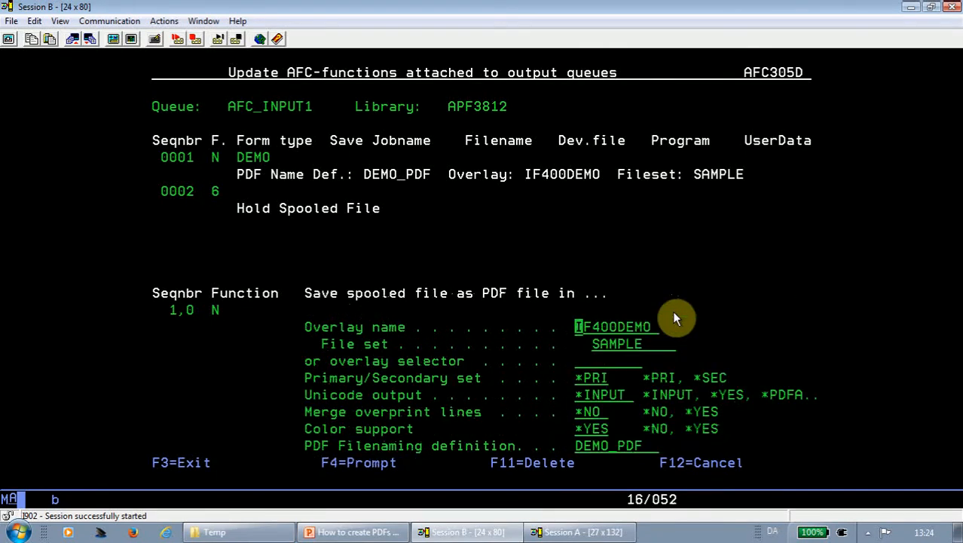
mouse_move(655, 343)
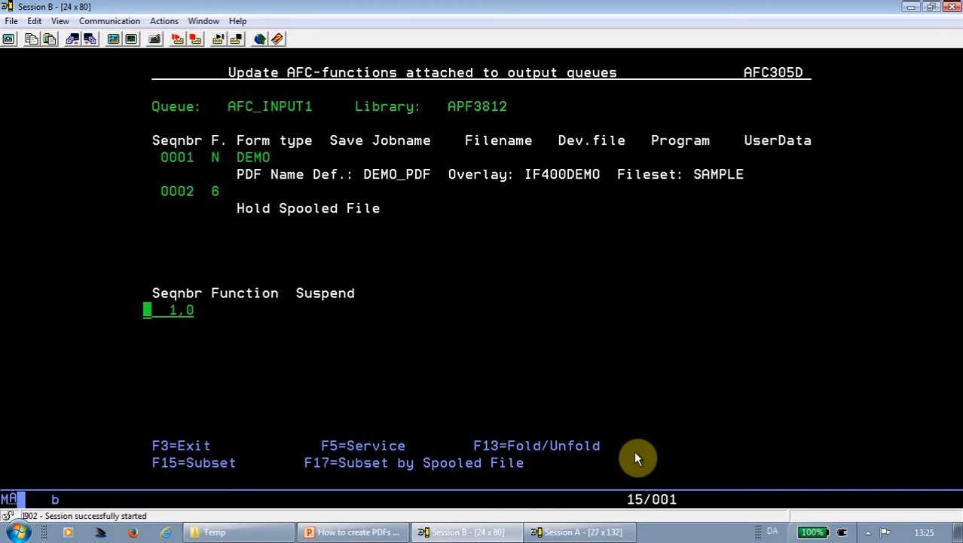
key(F12)
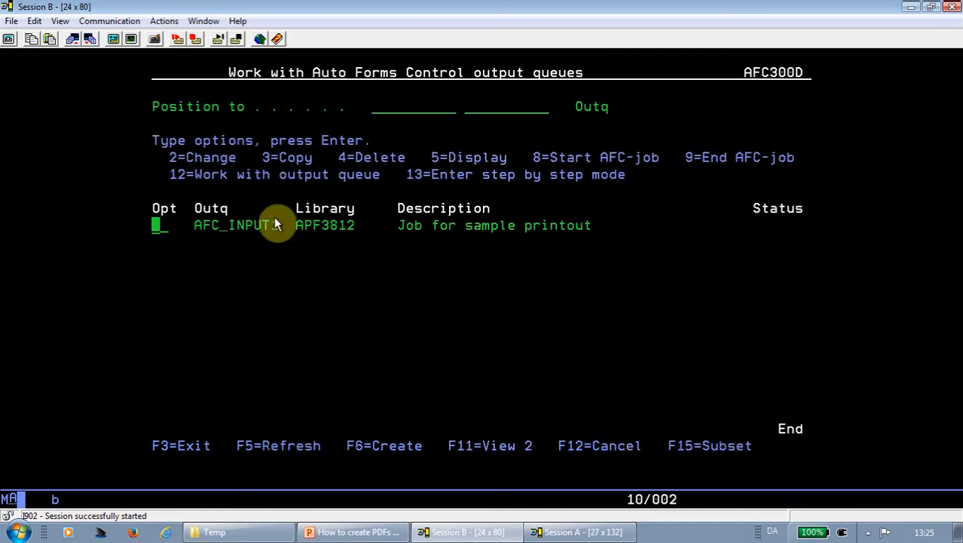
mouse_move(787, 228)
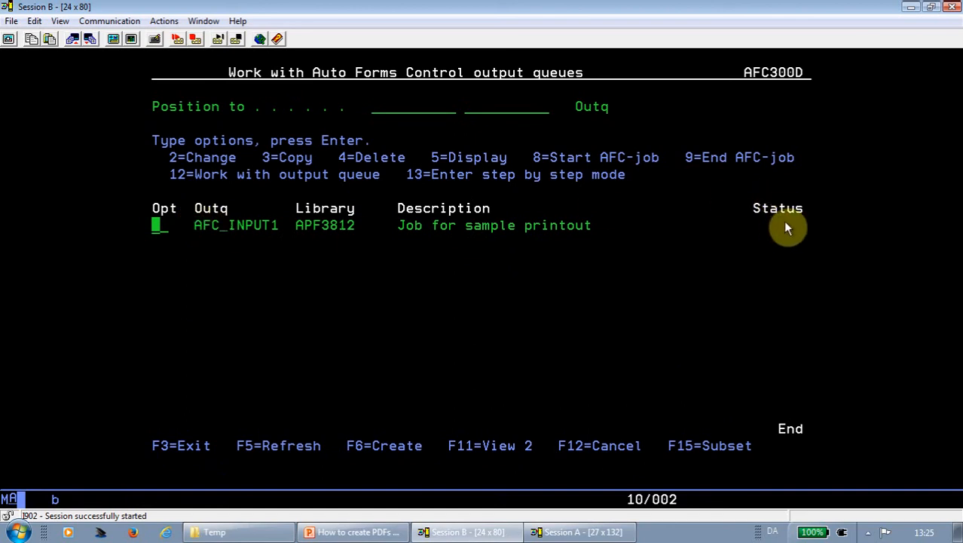
Step: Start the forms job for AFC_INPUT1 with option 8, showing its held DEMO QPRINT spooled file
text(8)
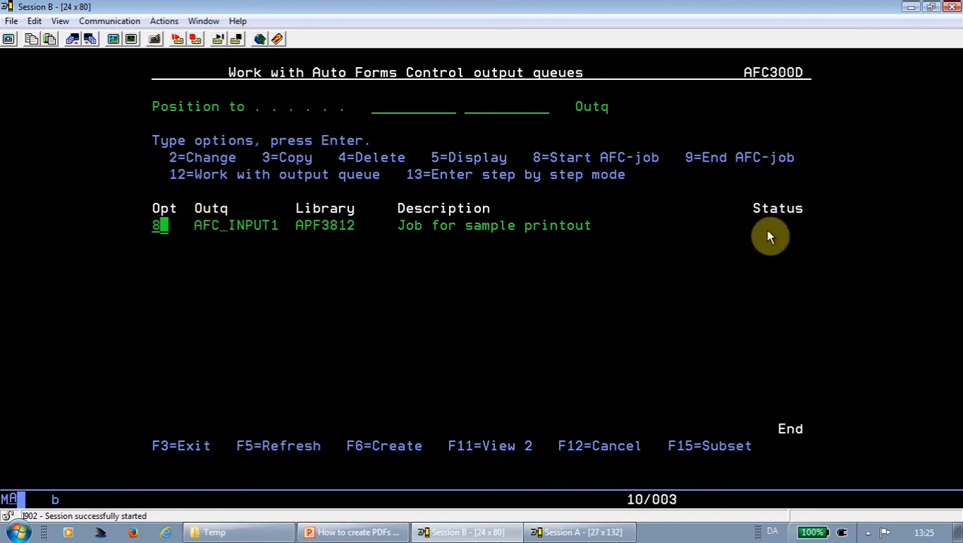
key(Backspace)
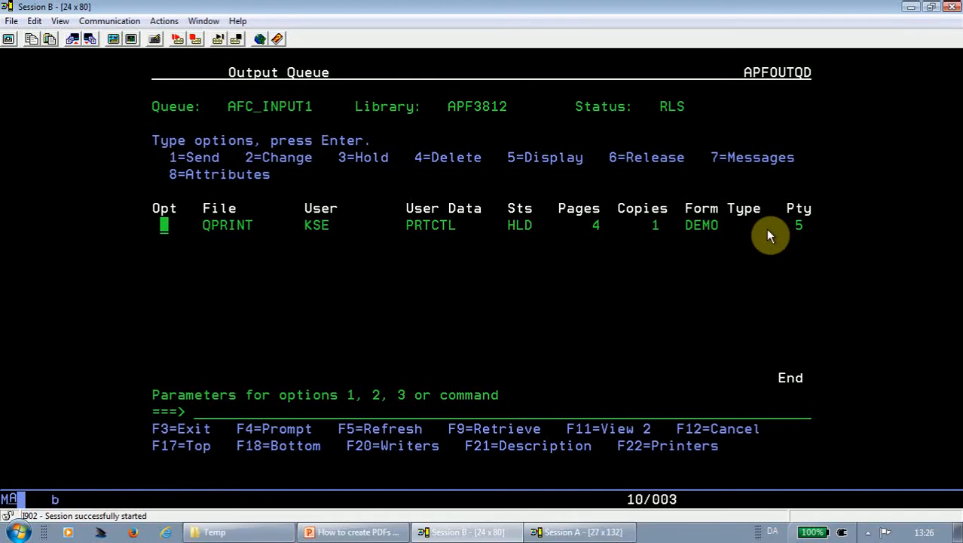
mouse_move(640, 235)
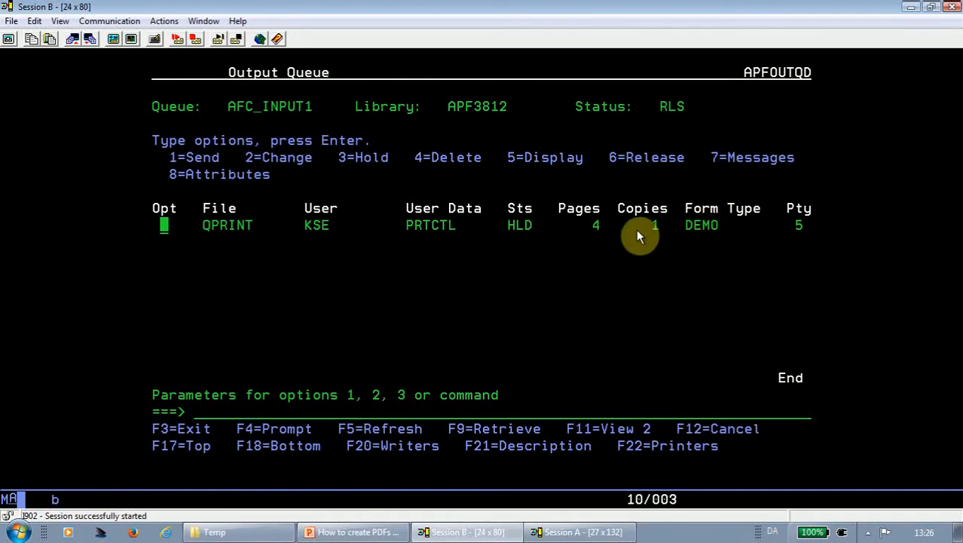
mouse_move(636, 235)
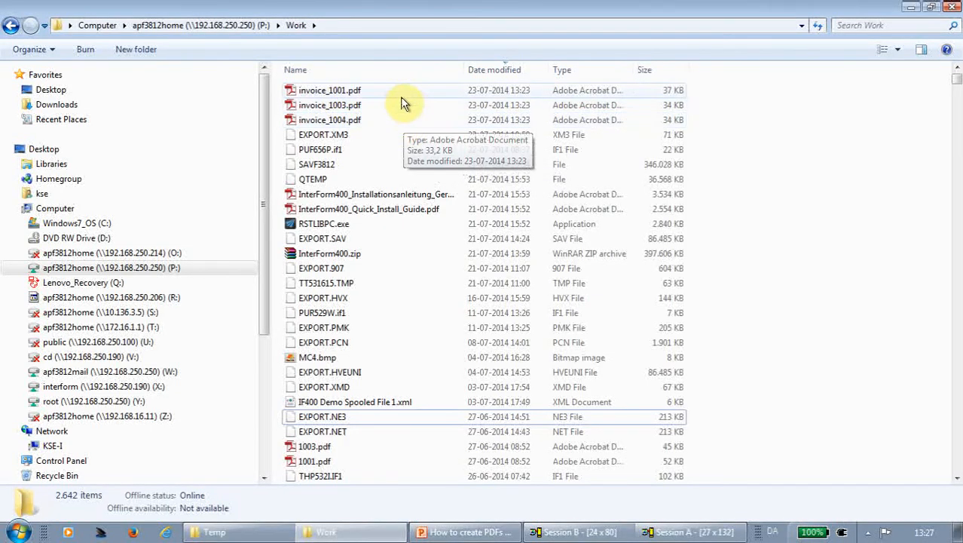
mouse_move(404, 123)
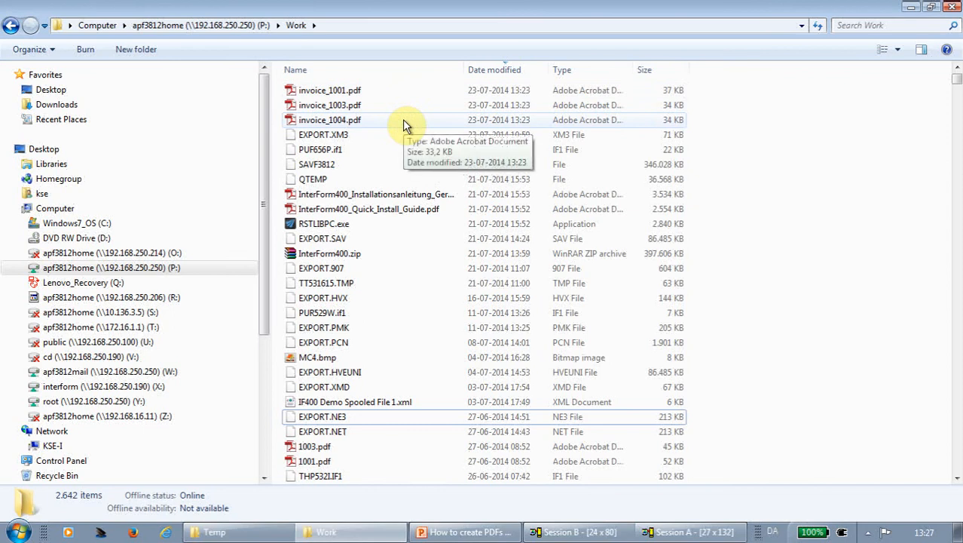
mouse_move(369, 102)
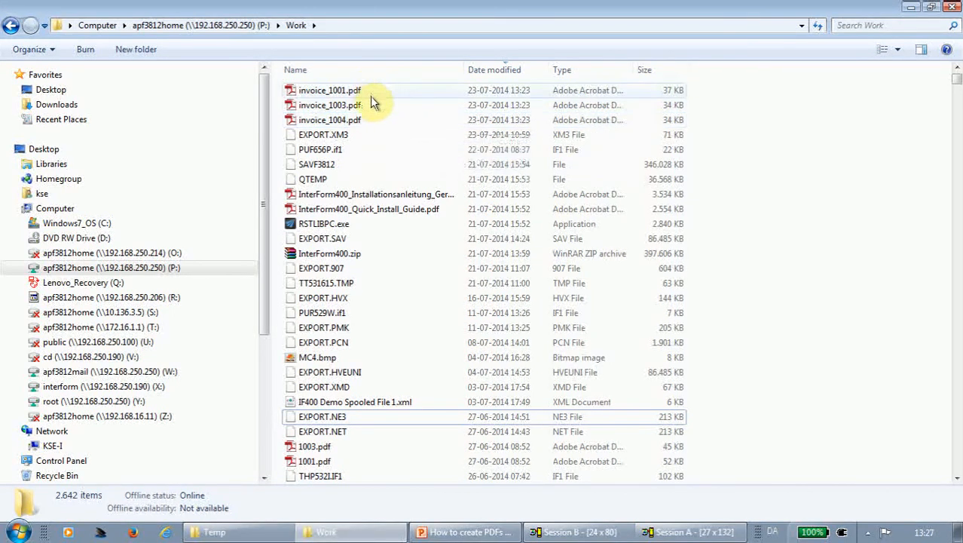
Step: Open invoice_1001.pdf from the Work folder in Adobe Reader
click(326, 90)
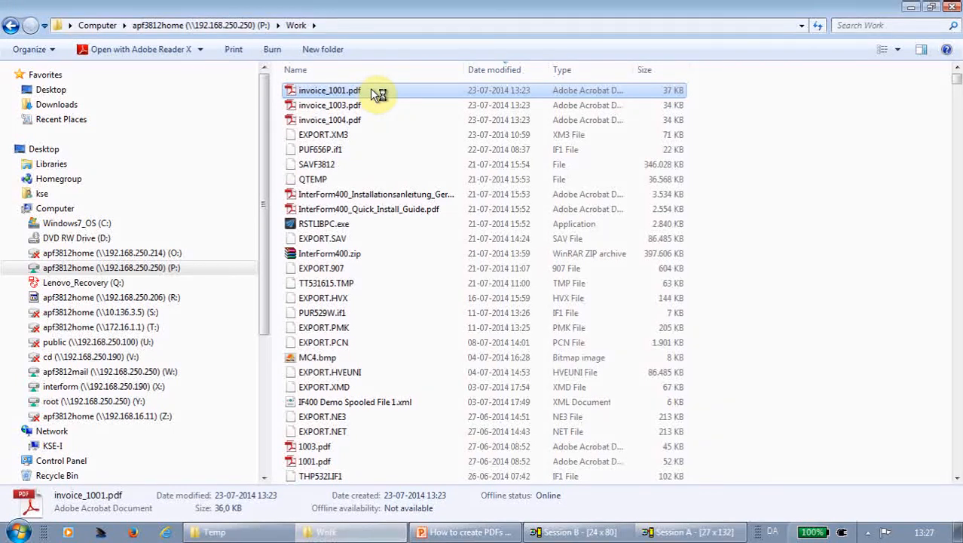
double_click(325, 91)
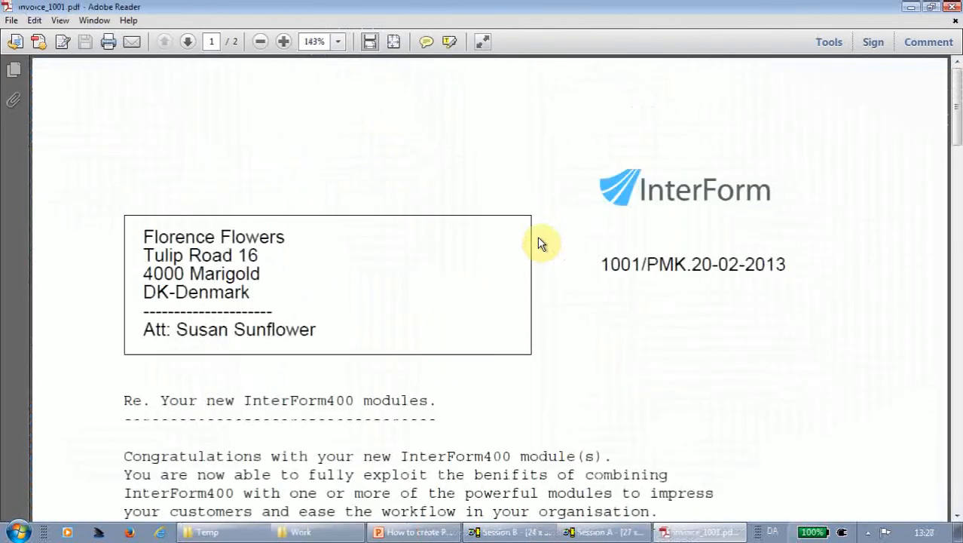
mouse_move(706, 296)
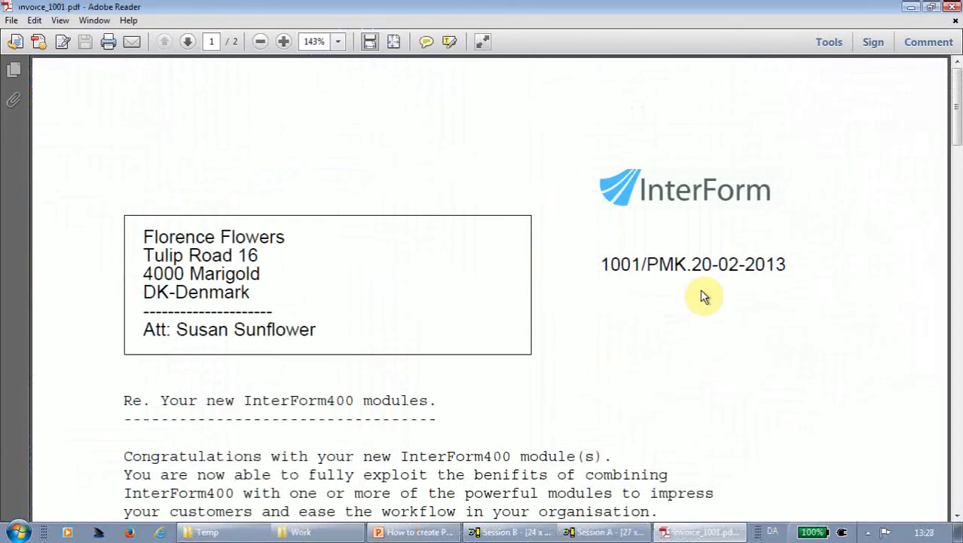